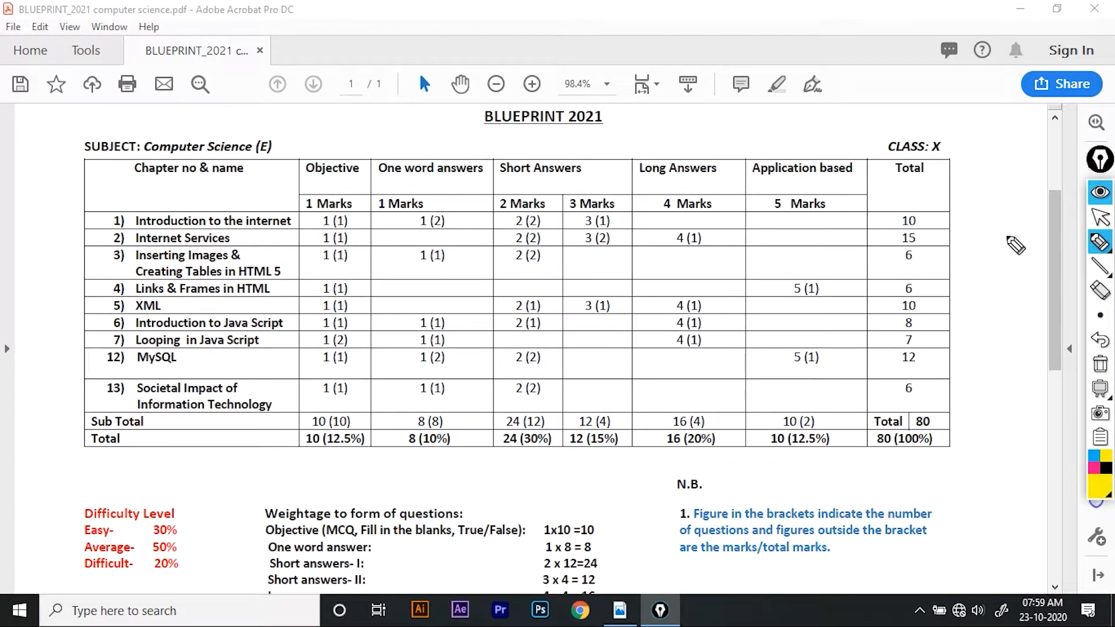
mouse_move(690, 169)
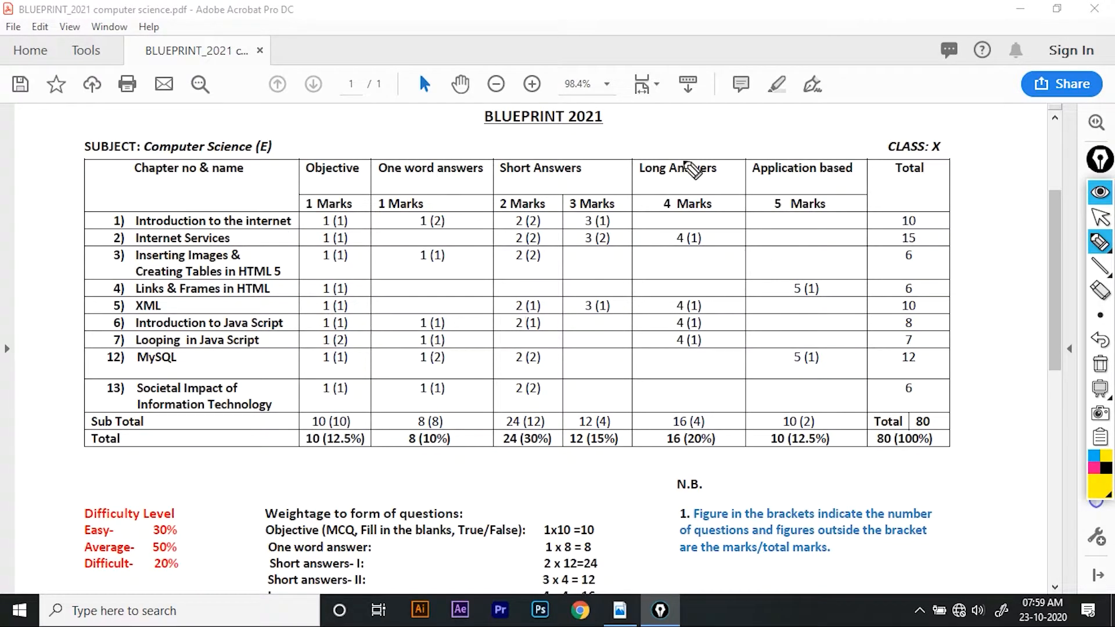
mouse_move(237, 148)
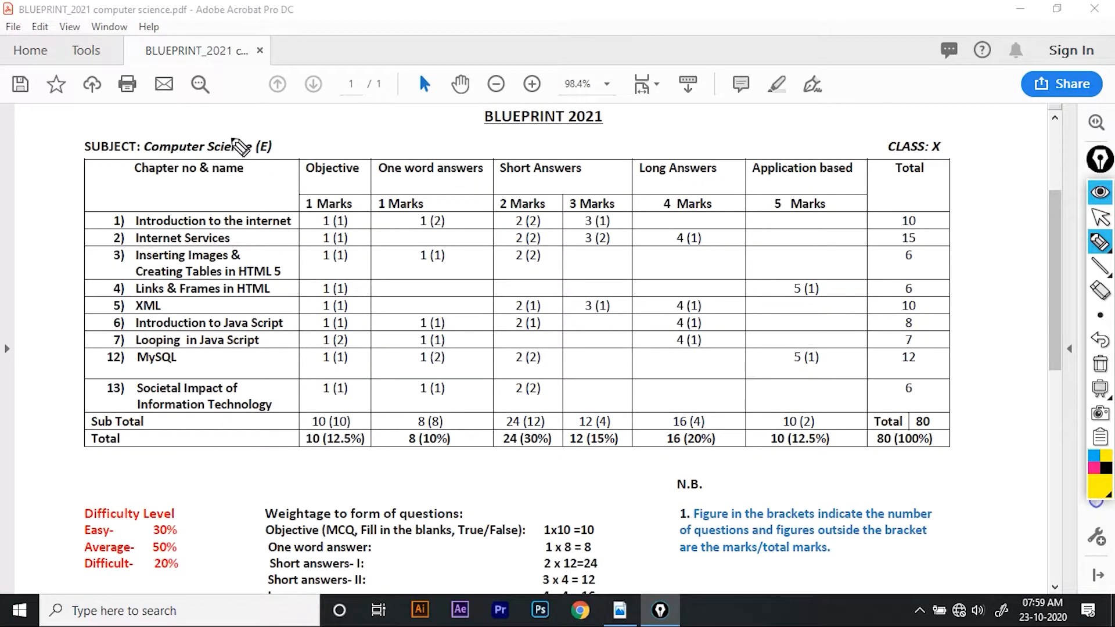
mouse_move(141, 194)
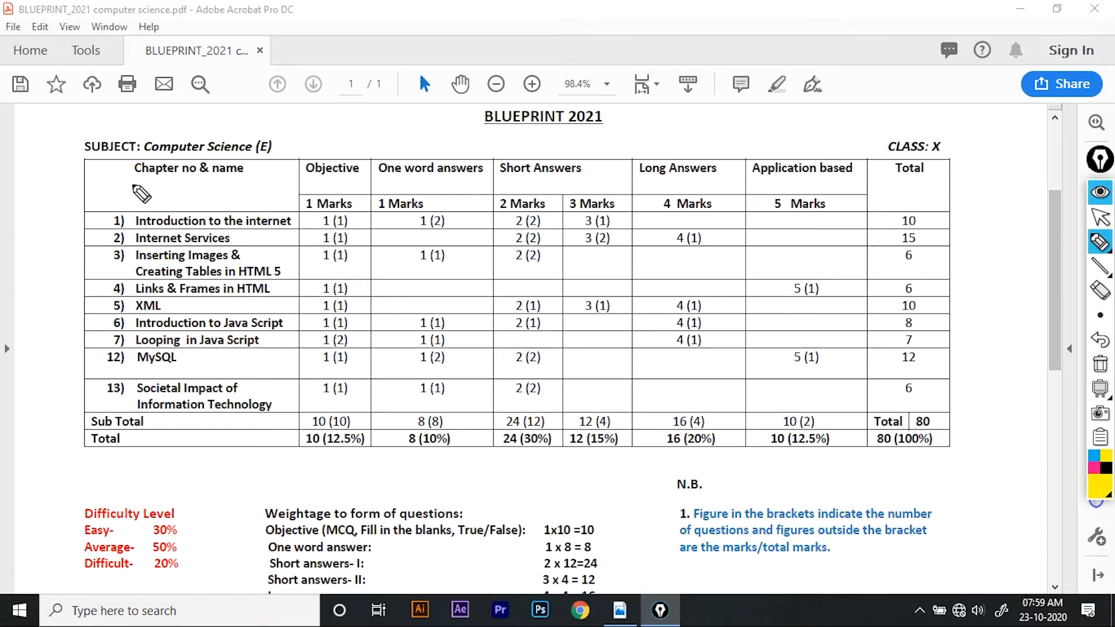
Draw yellow underlines beneath the Chapter no & name and Application based headings.
drag(128, 186, 249, 186)
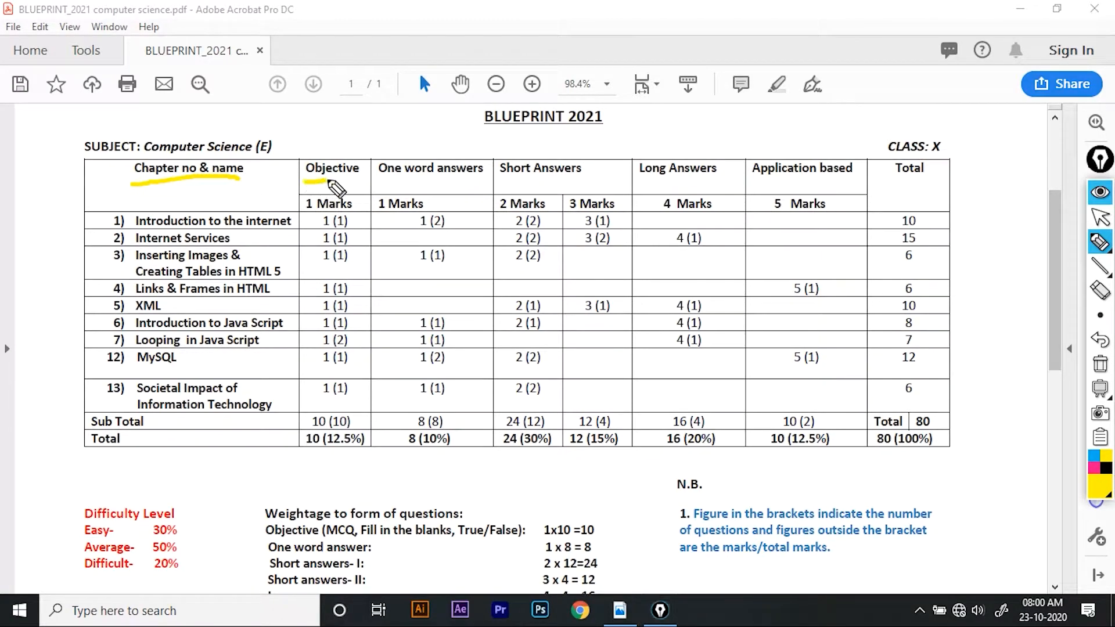
mouse_move(365, 191)
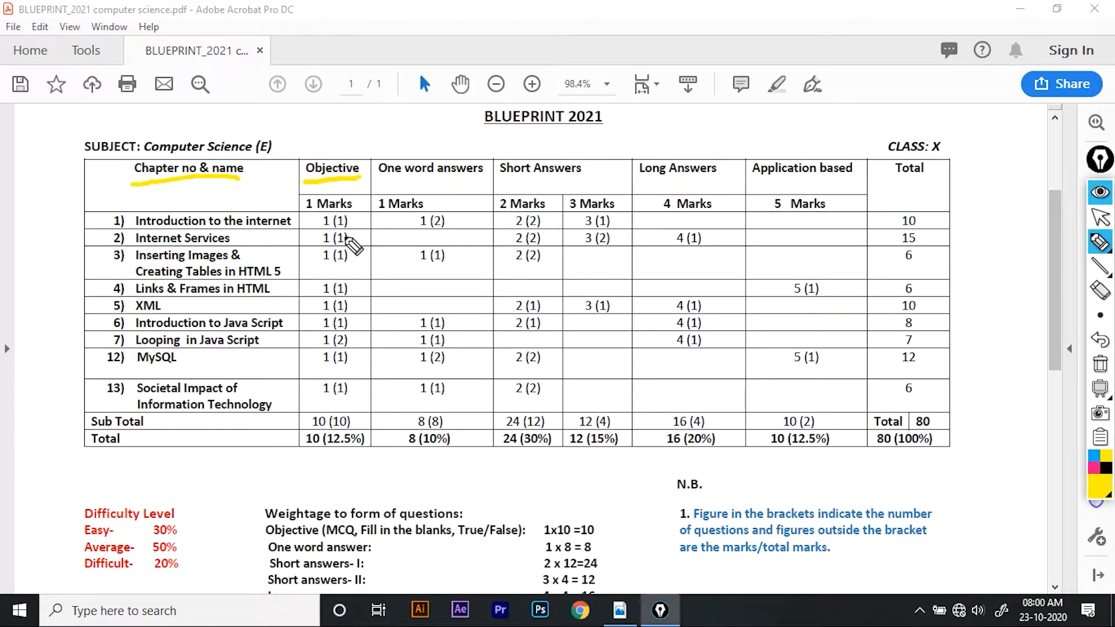
mouse_move(398, 200)
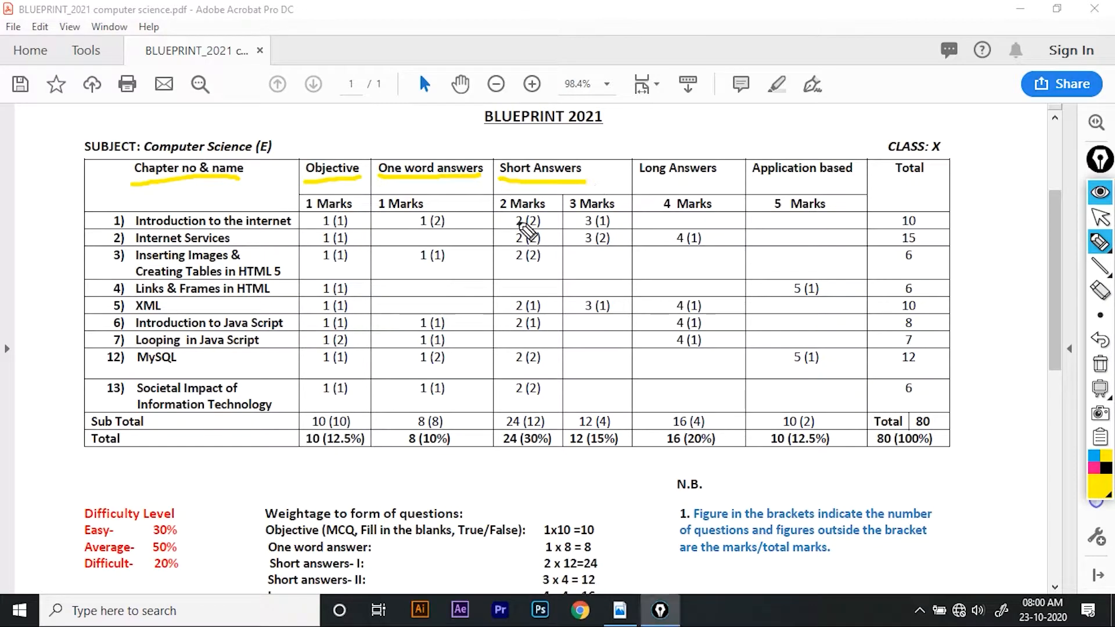
mouse_move(601, 213)
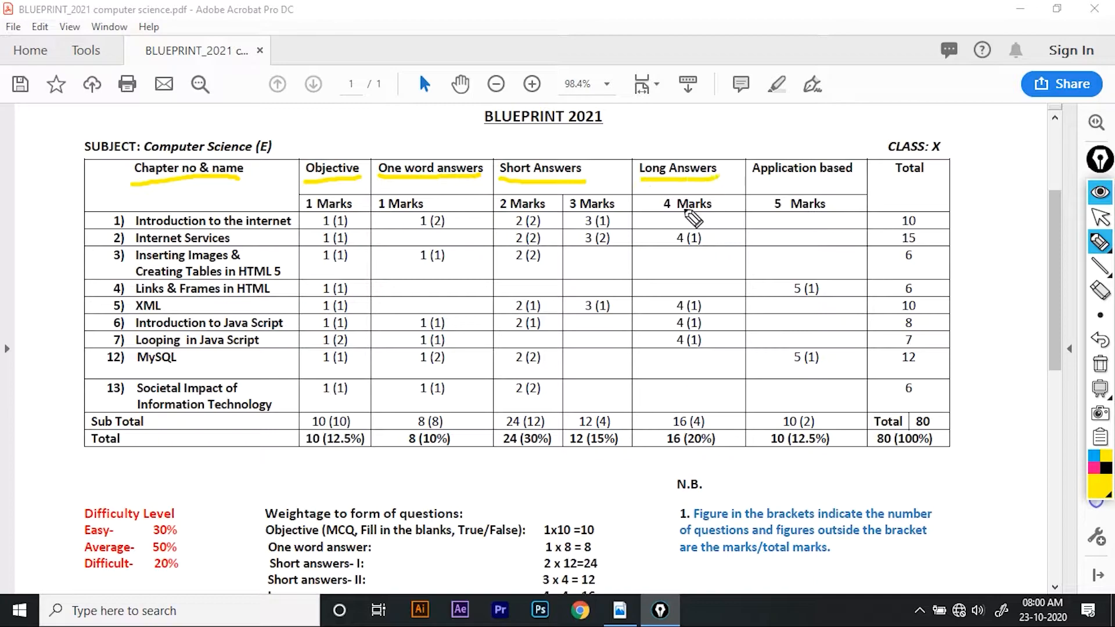
drag(769, 183, 836, 183)
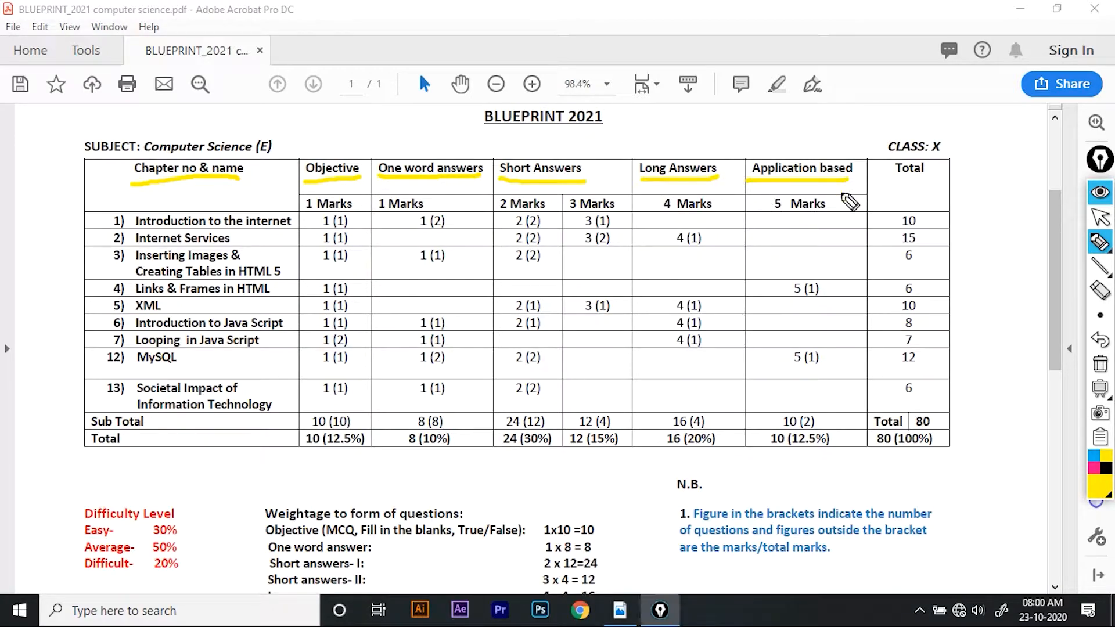
mouse_move(929, 153)
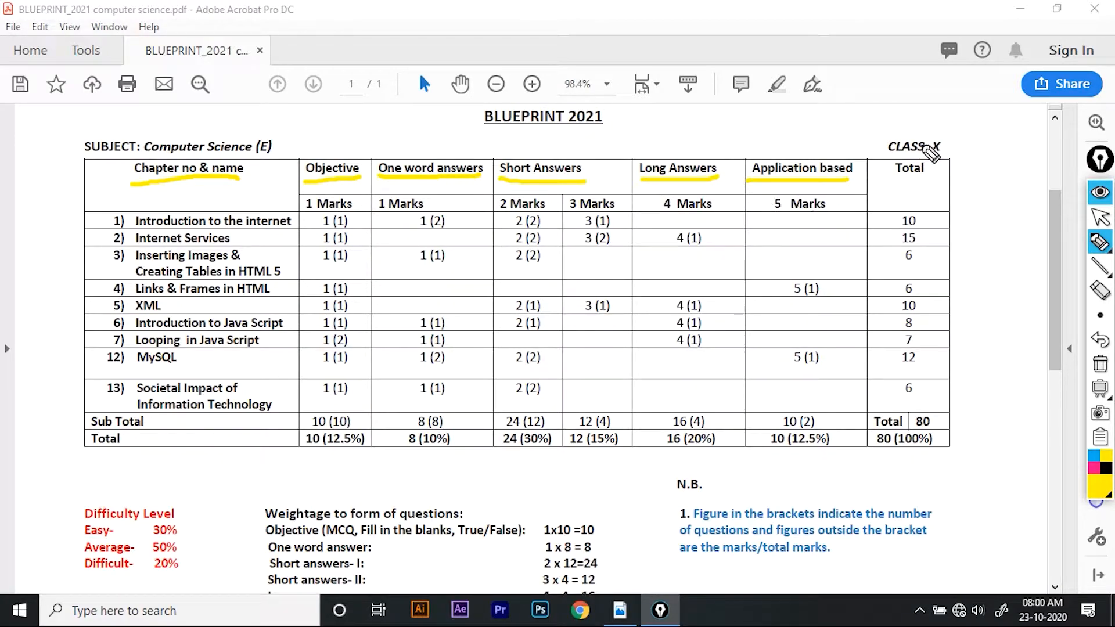
mouse_move(925, 316)
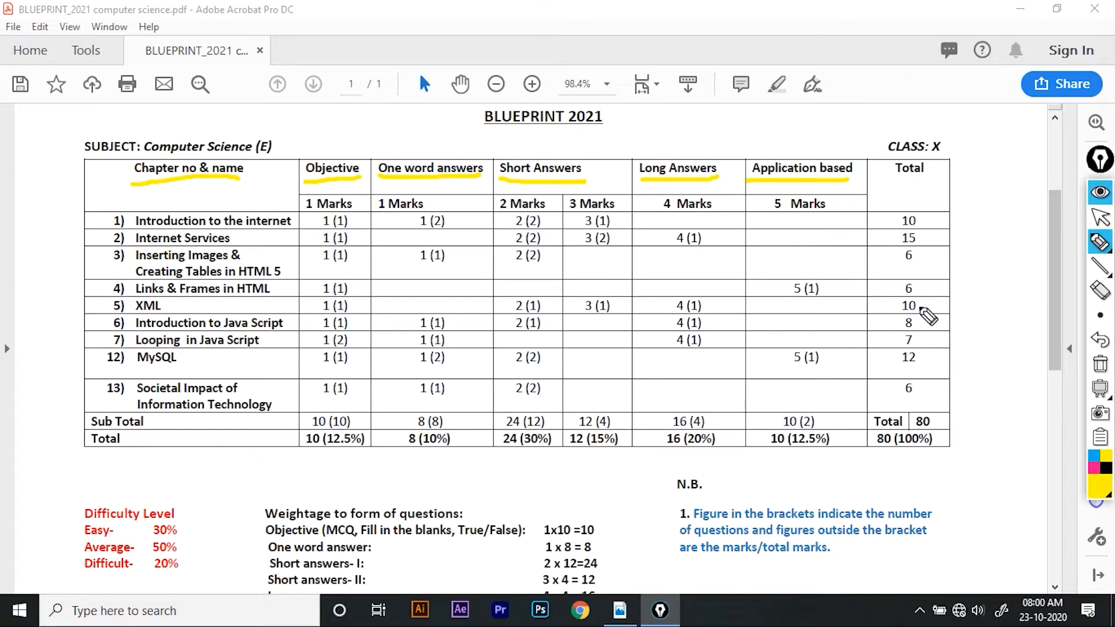
mouse_move(909, 320)
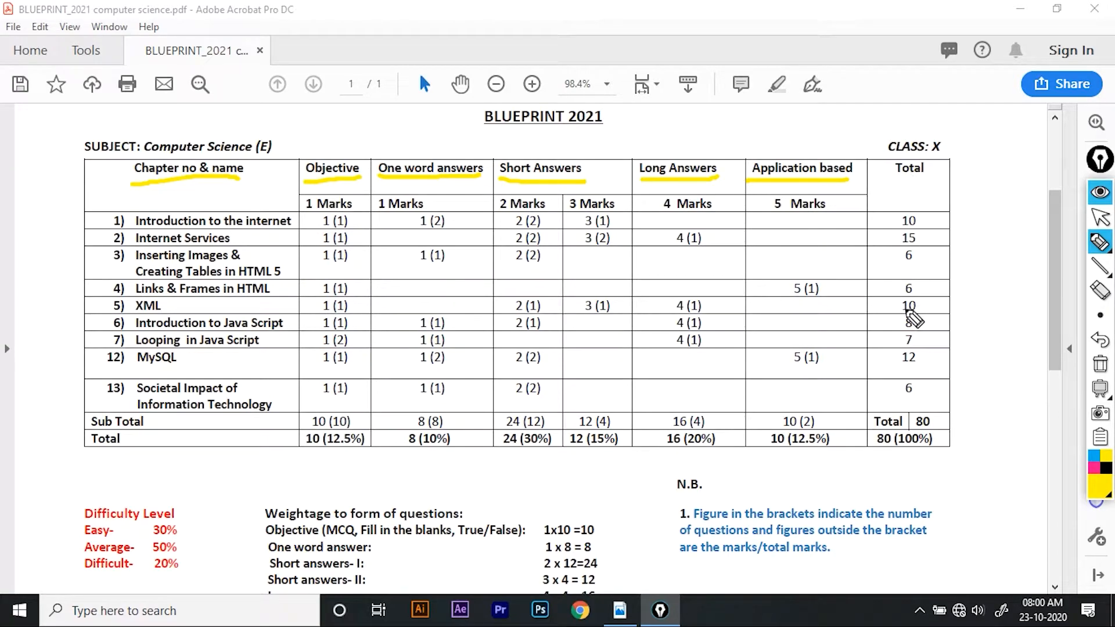
mouse_move(252, 209)
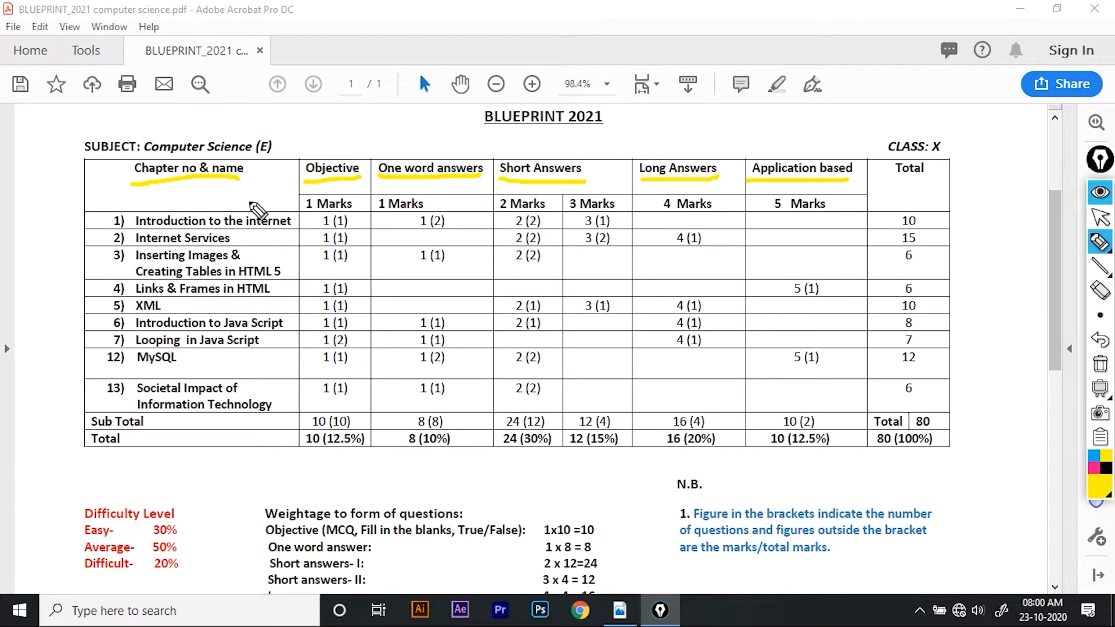
mouse_move(336, 238)
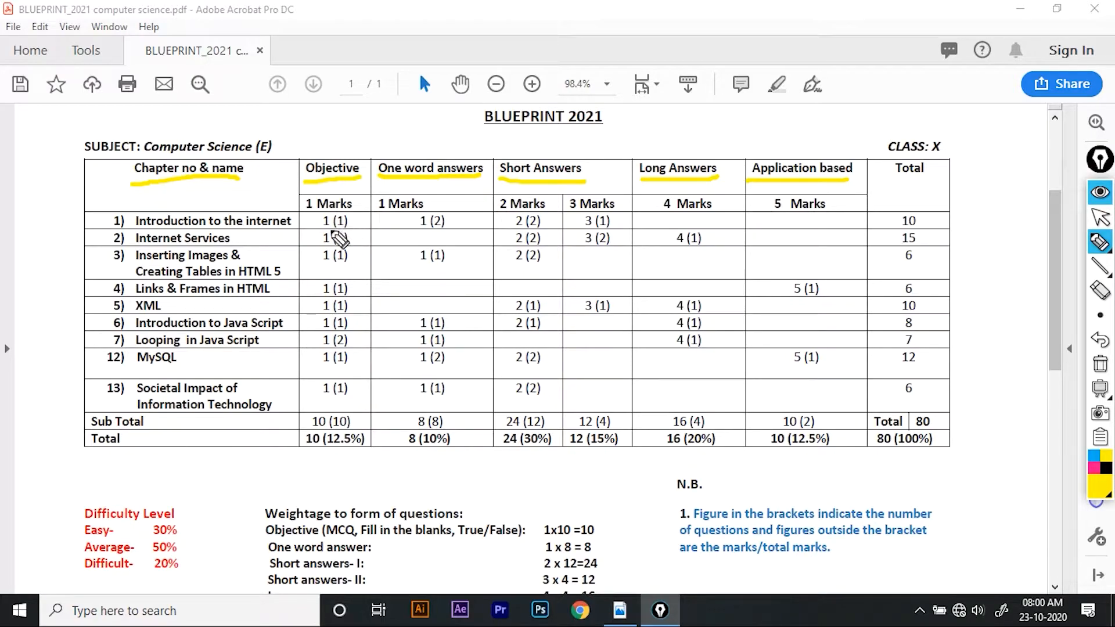
mouse_move(348, 256)
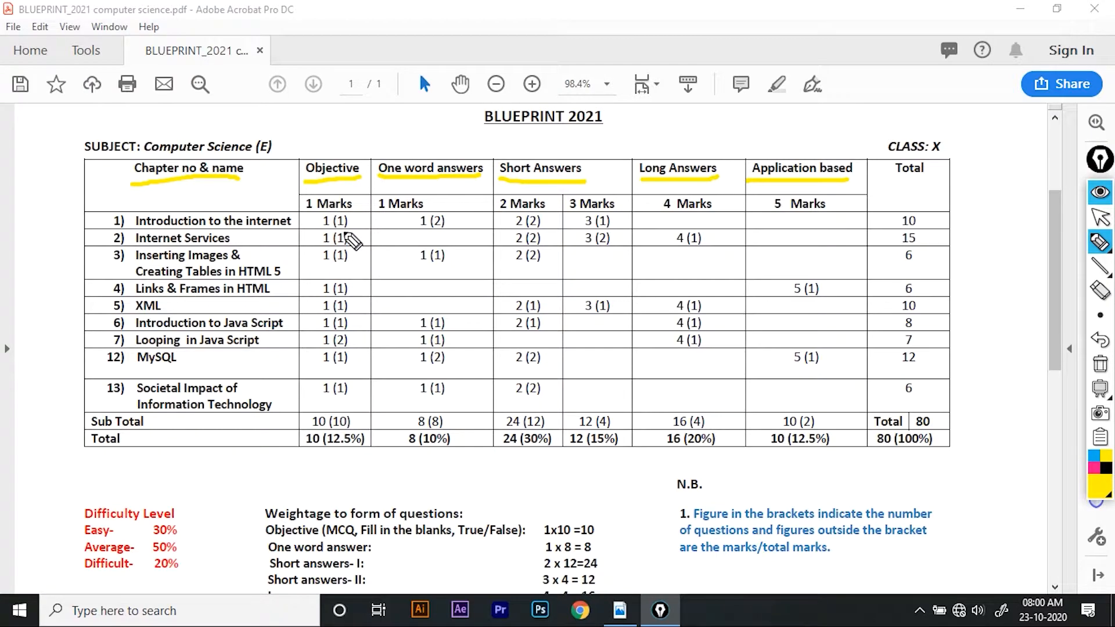
mouse_move(348, 312)
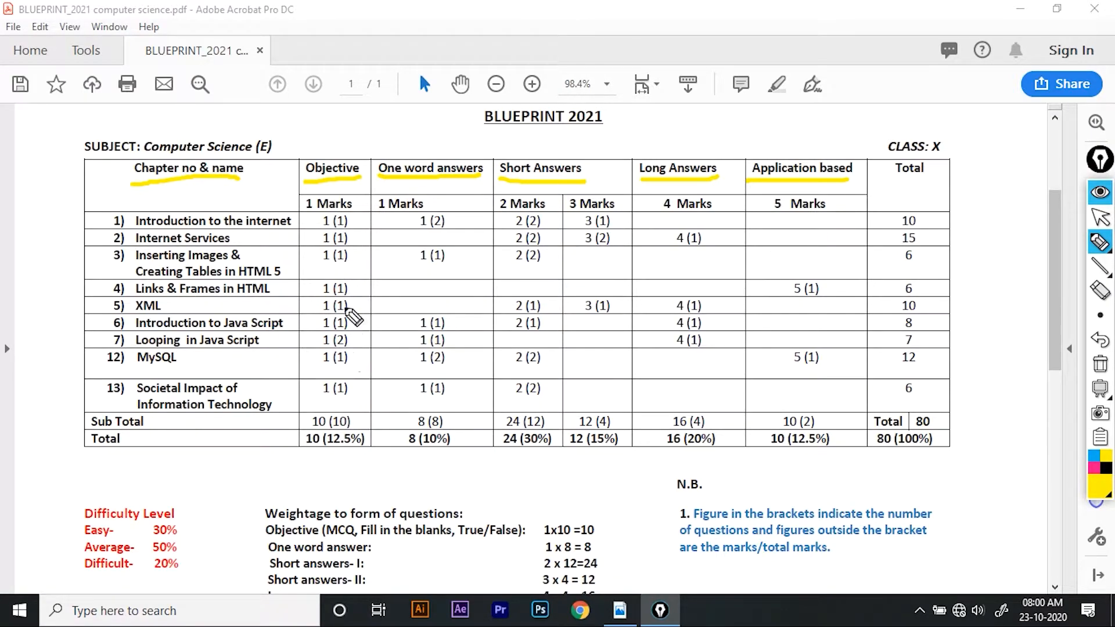
mouse_move(340, 290)
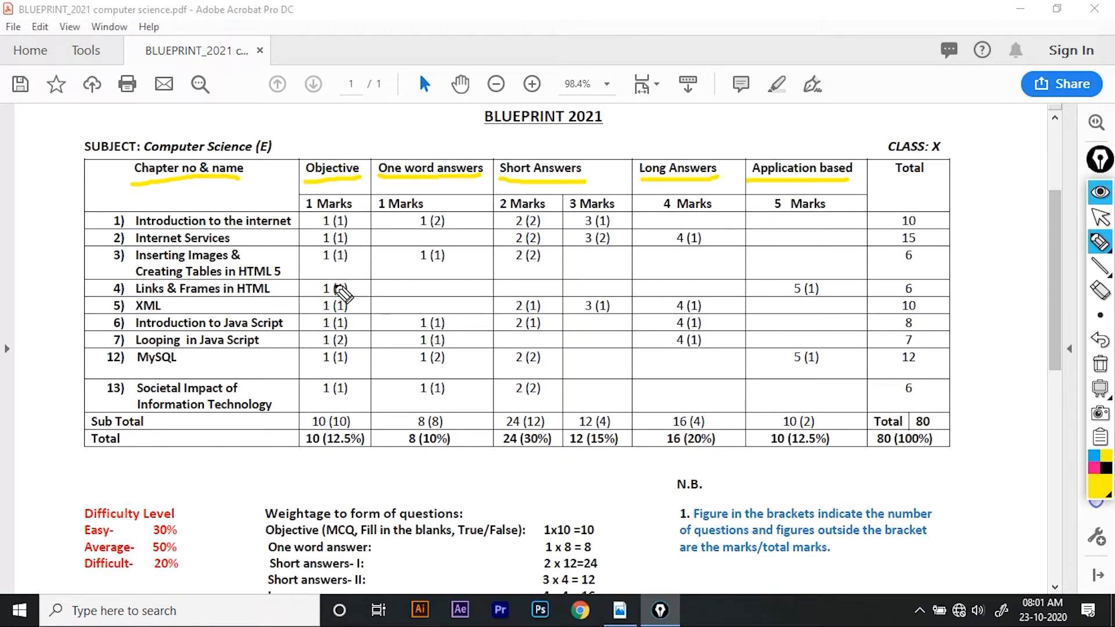
mouse_move(338, 234)
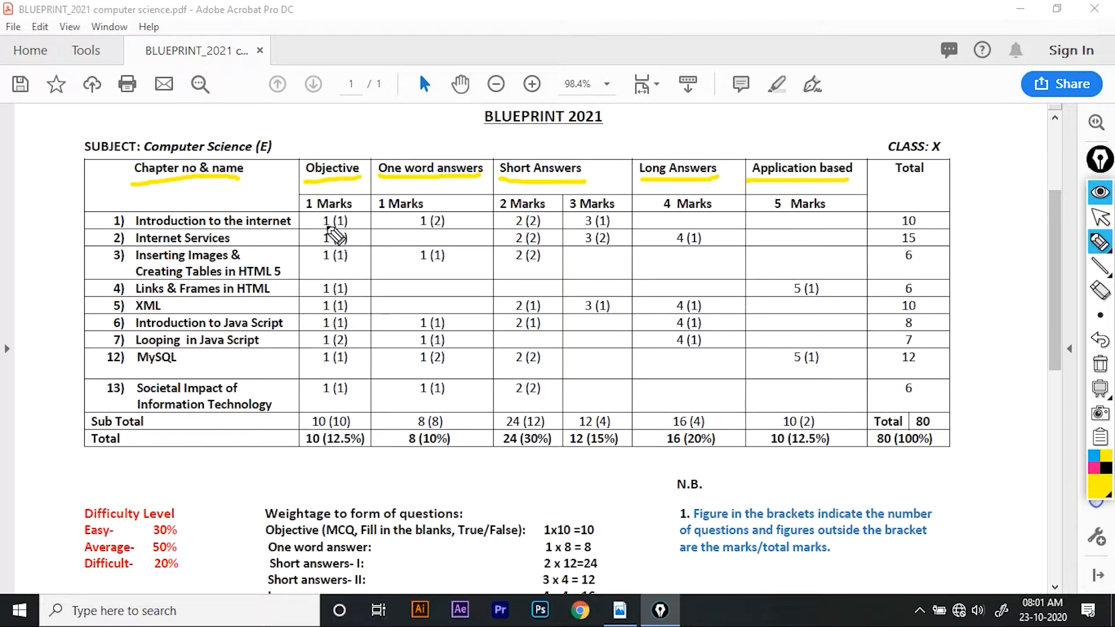
mouse_move(458, 245)
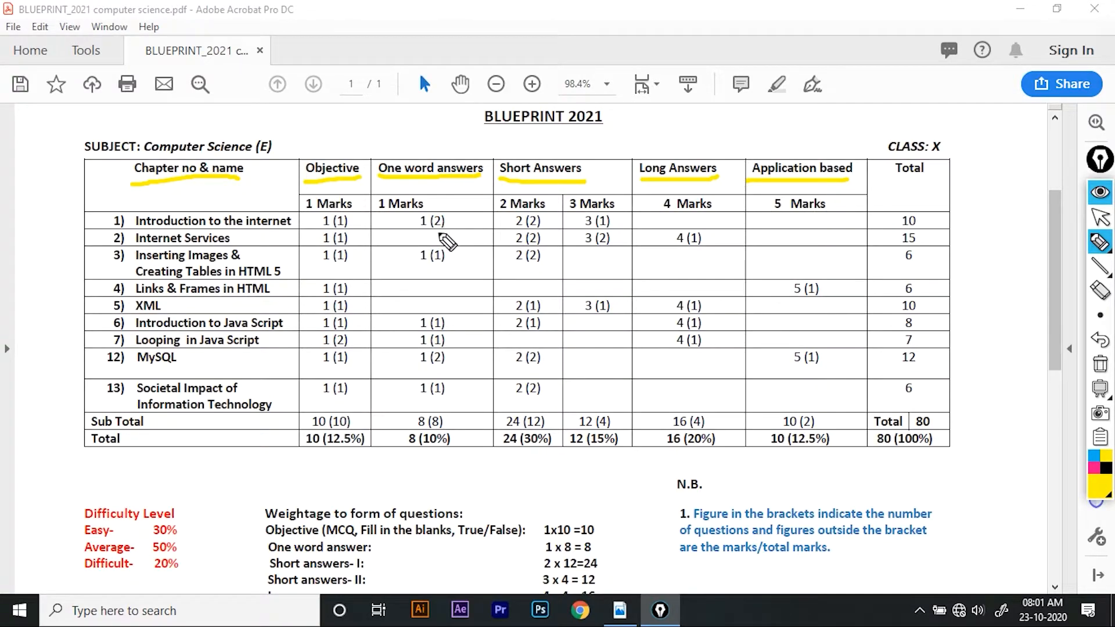
mouse_move(439, 226)
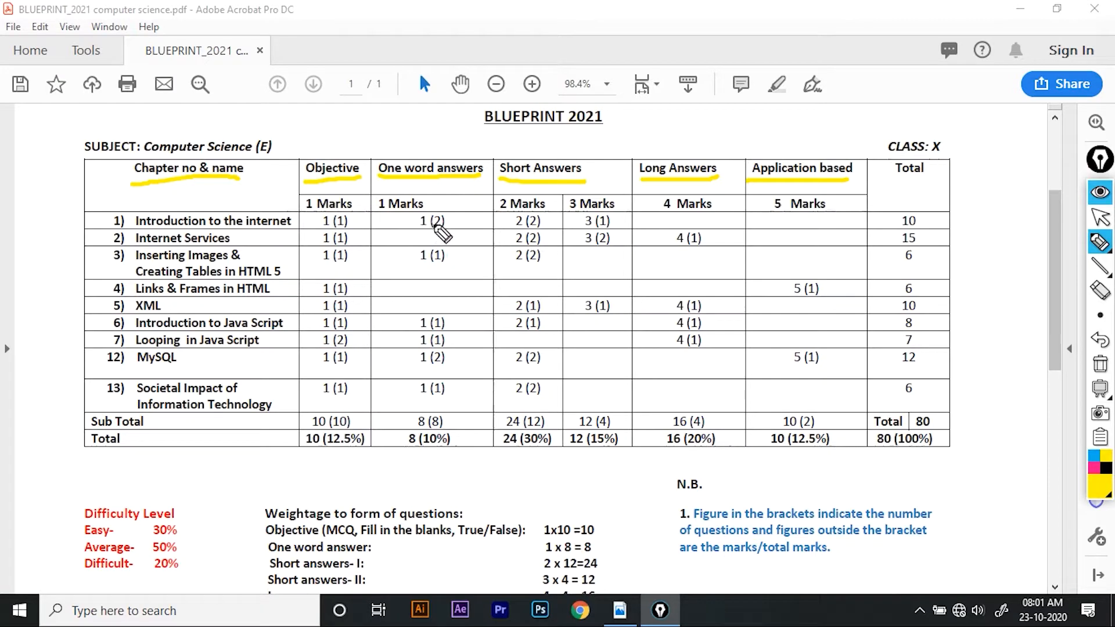
mouse_move(379, 348)
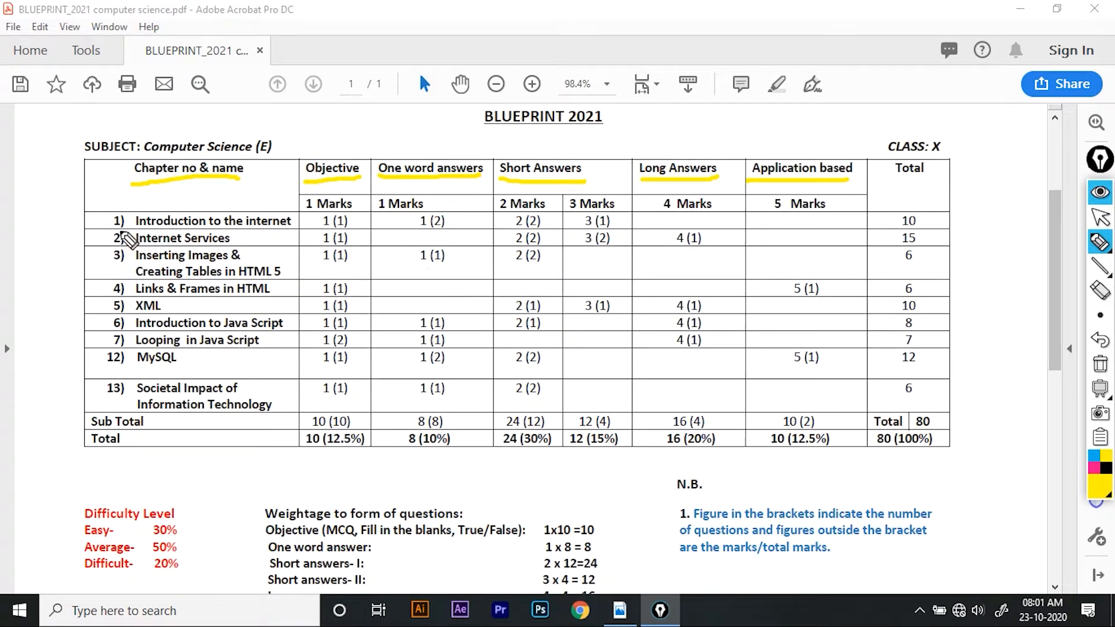
mouse_move(218, 233)
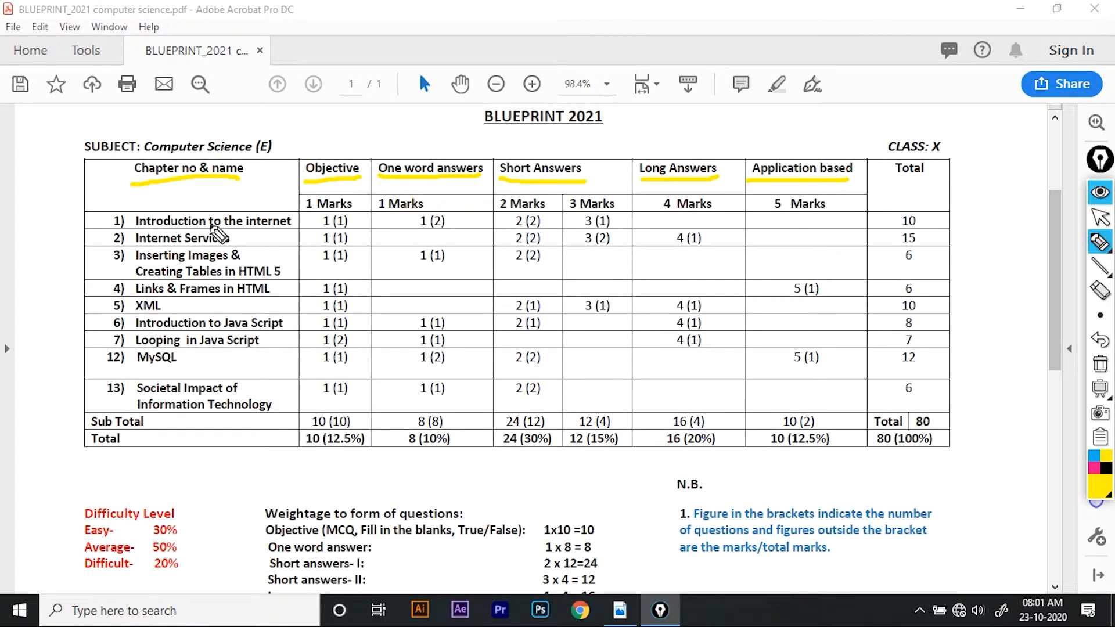
mouse_move(354, 197)
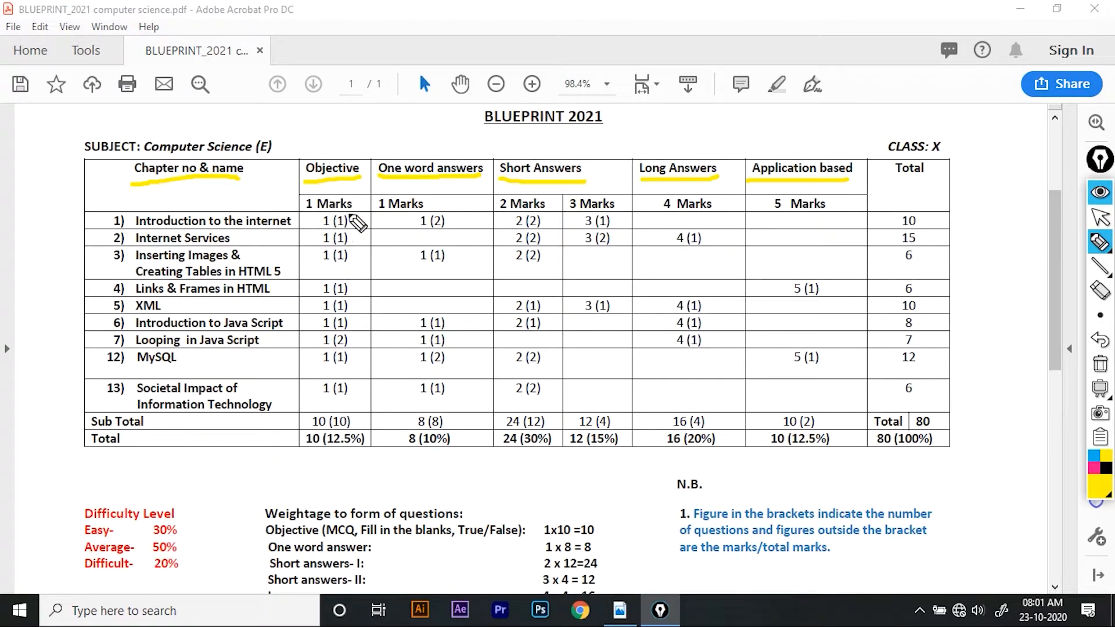
mouse_move(346, 242)
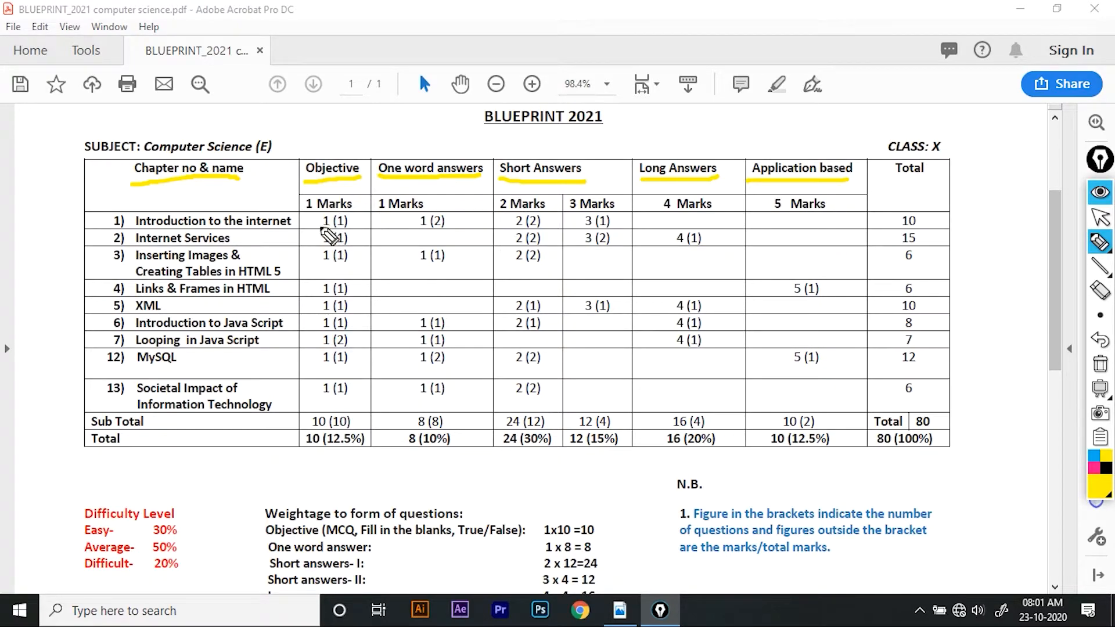
mouse_move(472, 226)
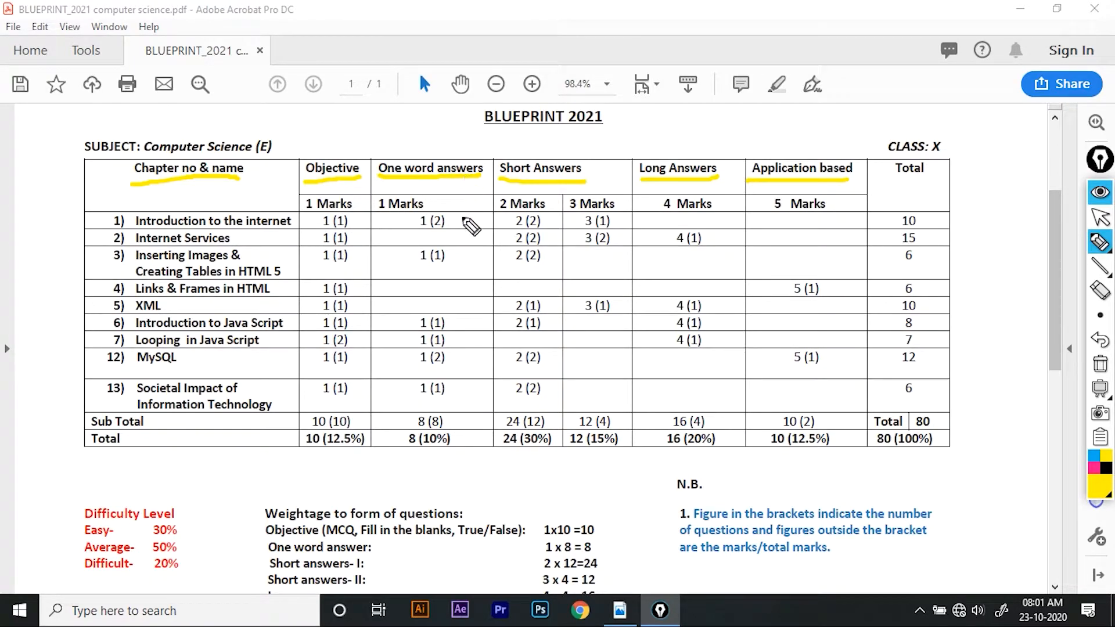
mouse_move(449, 229)
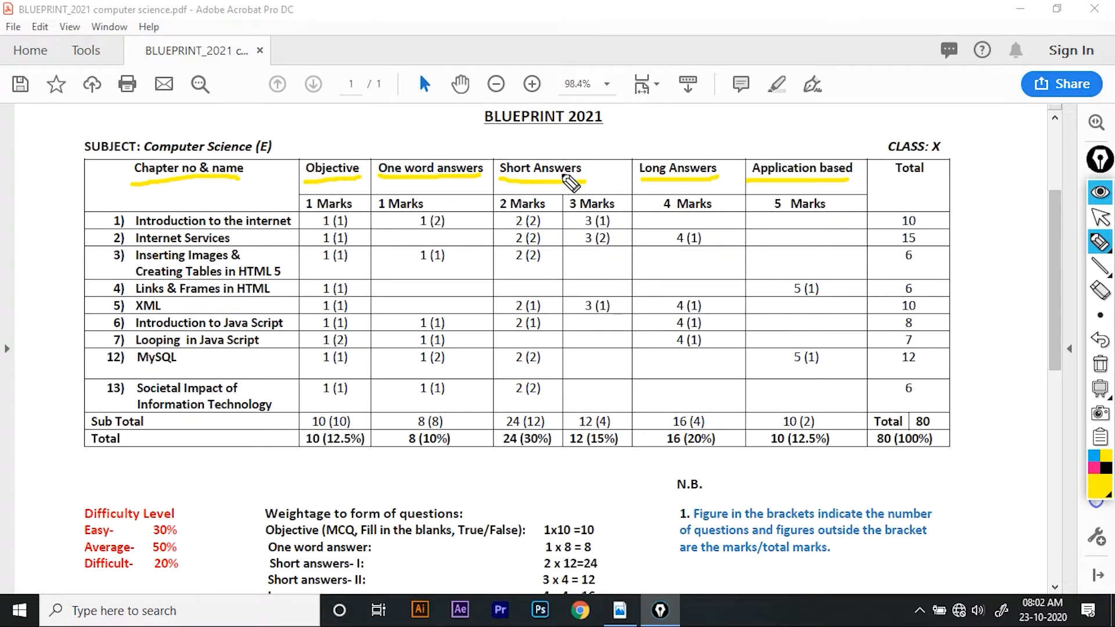
mouse_move(537, 231)
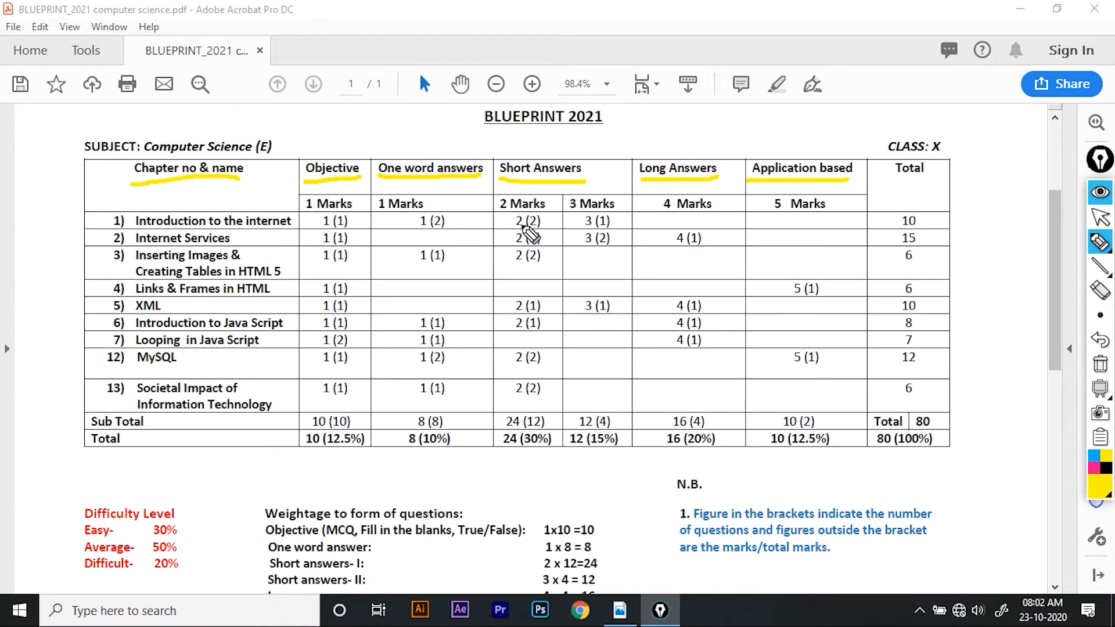
mouse_move(611, 238)
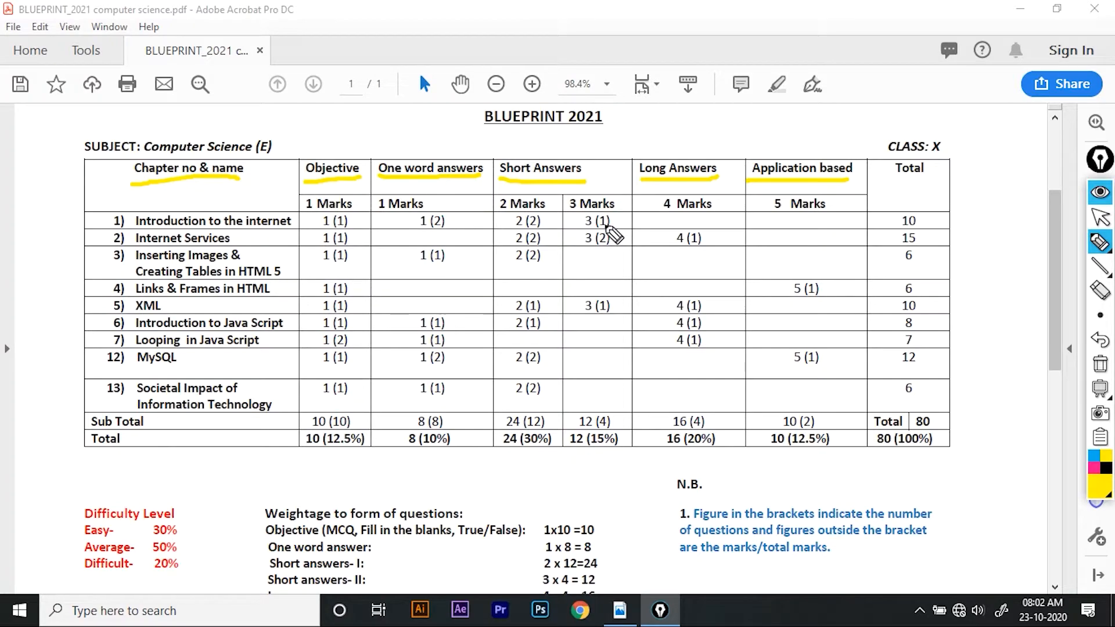
mouse_move(648, 225)
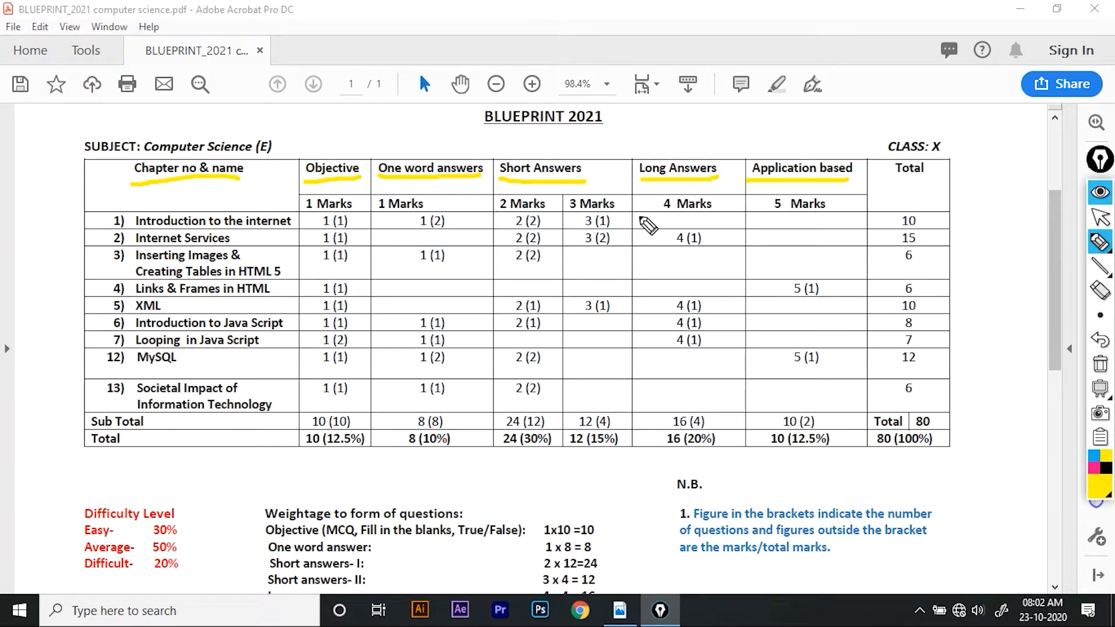
mouse_move(711, 231)
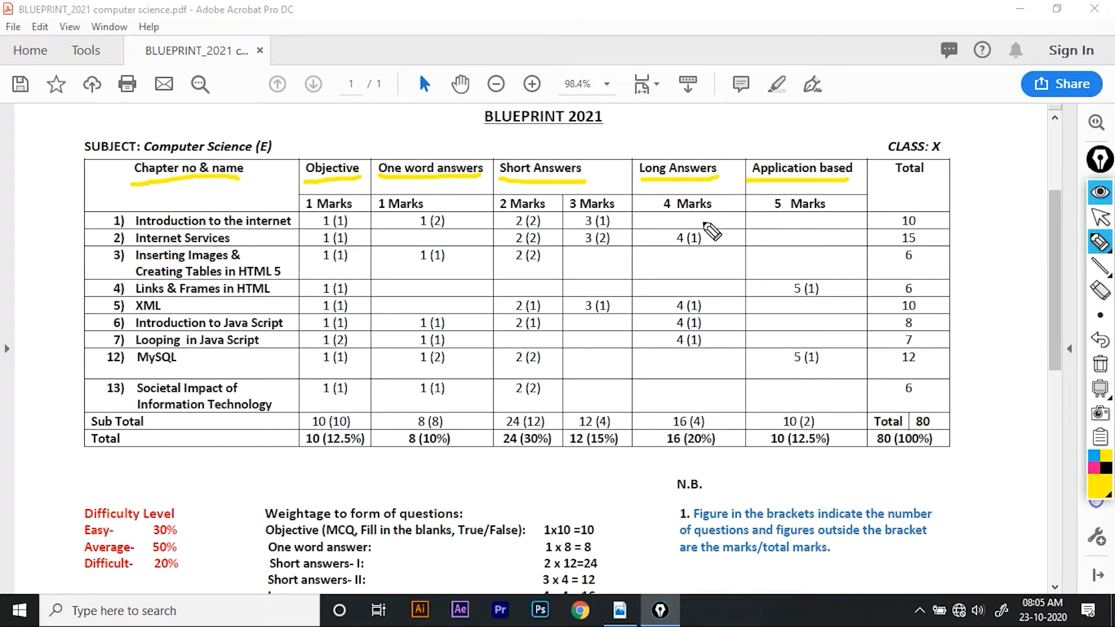
mouse_move(792, 249)
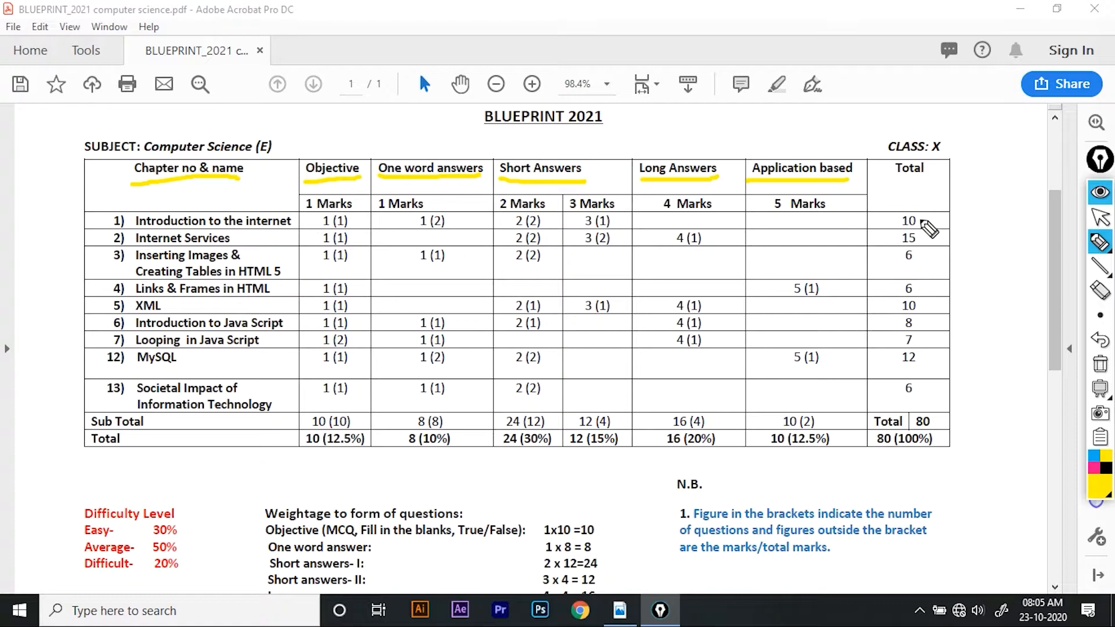
mouse_move(254, 267)
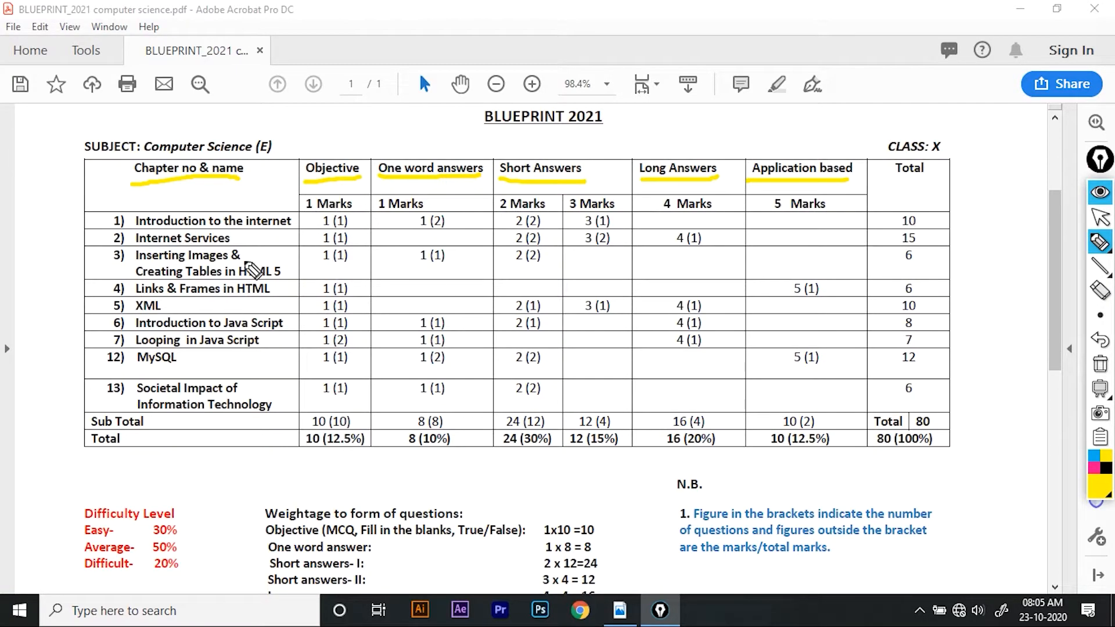
mouse_move(221, 242)
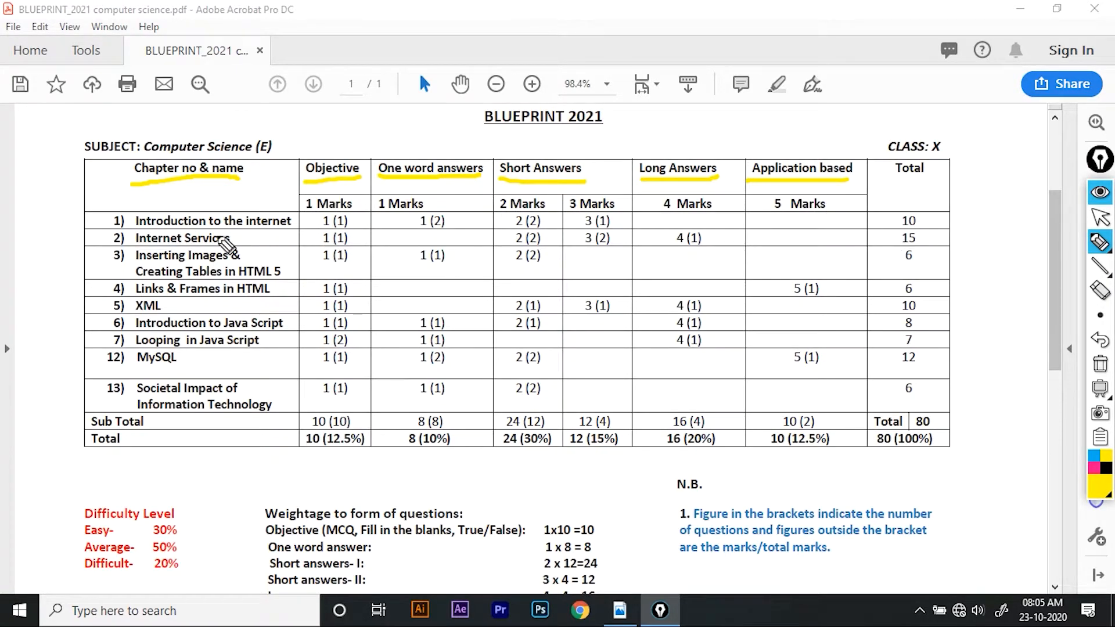
mouse_move(236, 256)
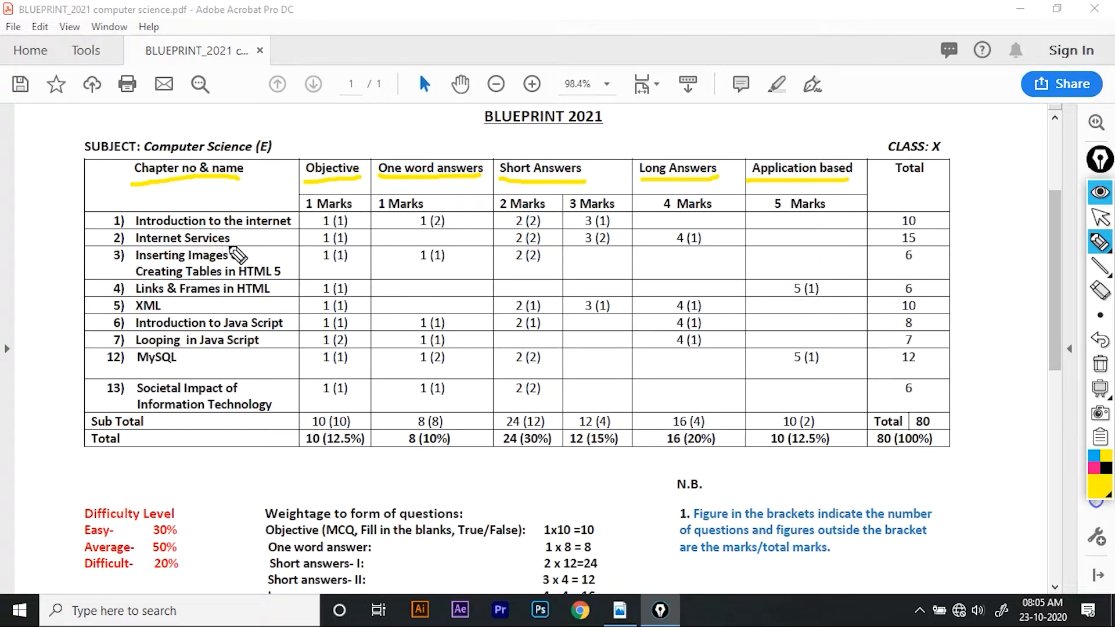
mouse_move(223, 251)
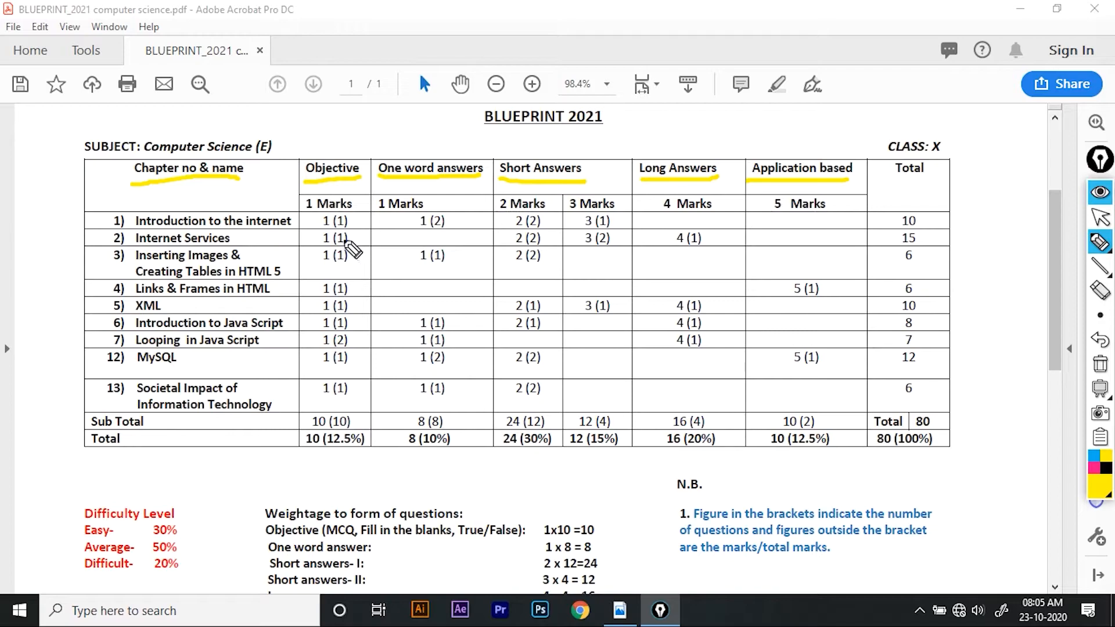
mouse_move(335, 245)
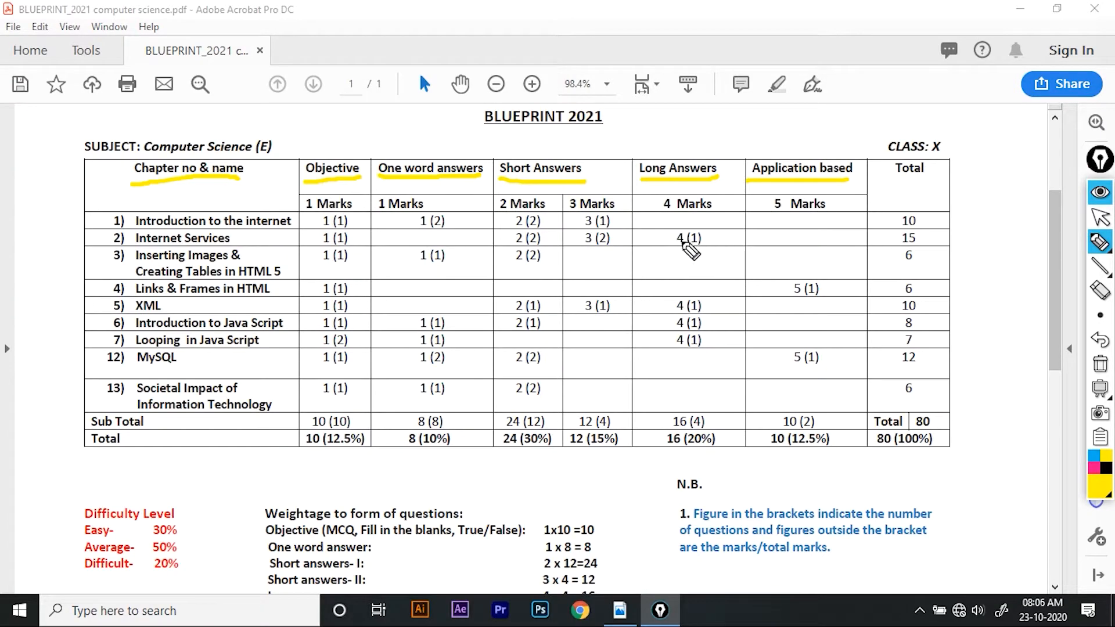
mouse_move(812, 250)
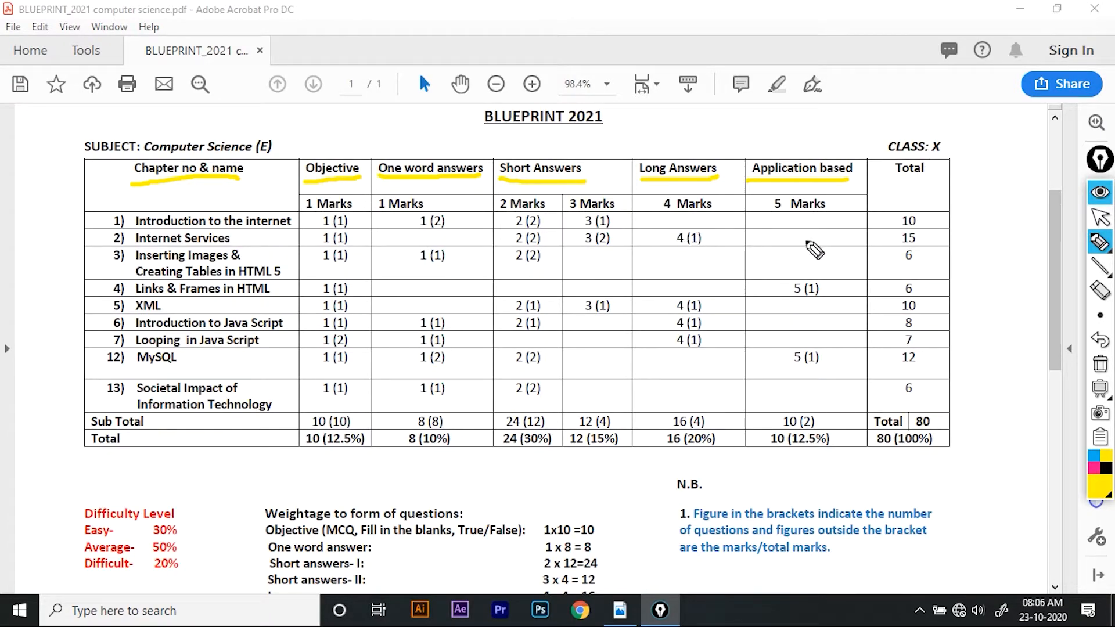
mouse_move(905, 259)
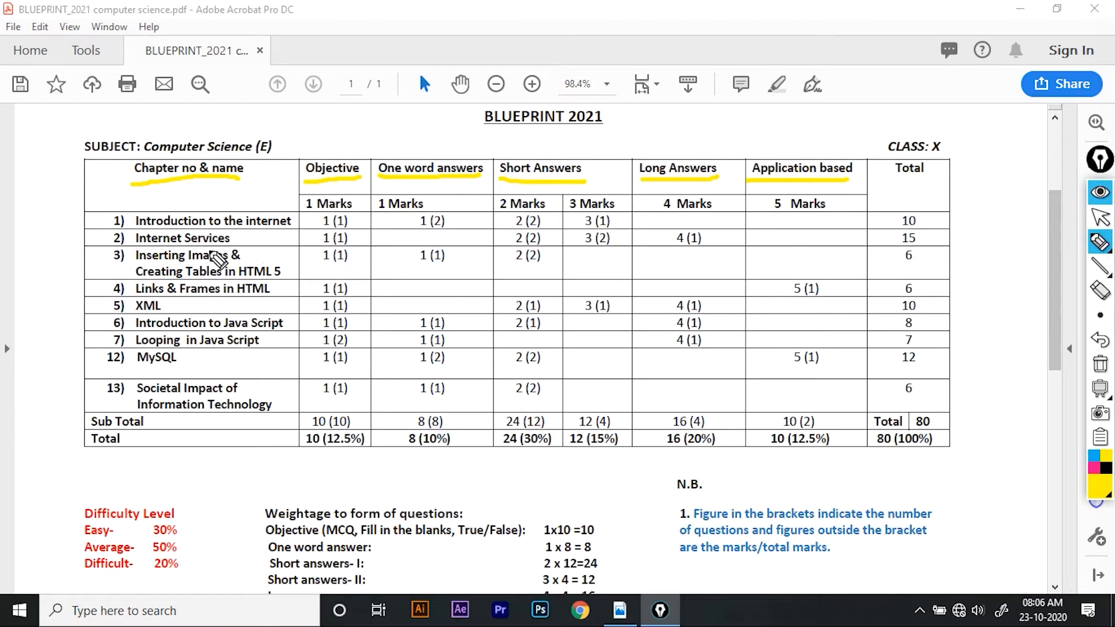
mouse_move(134, 305)
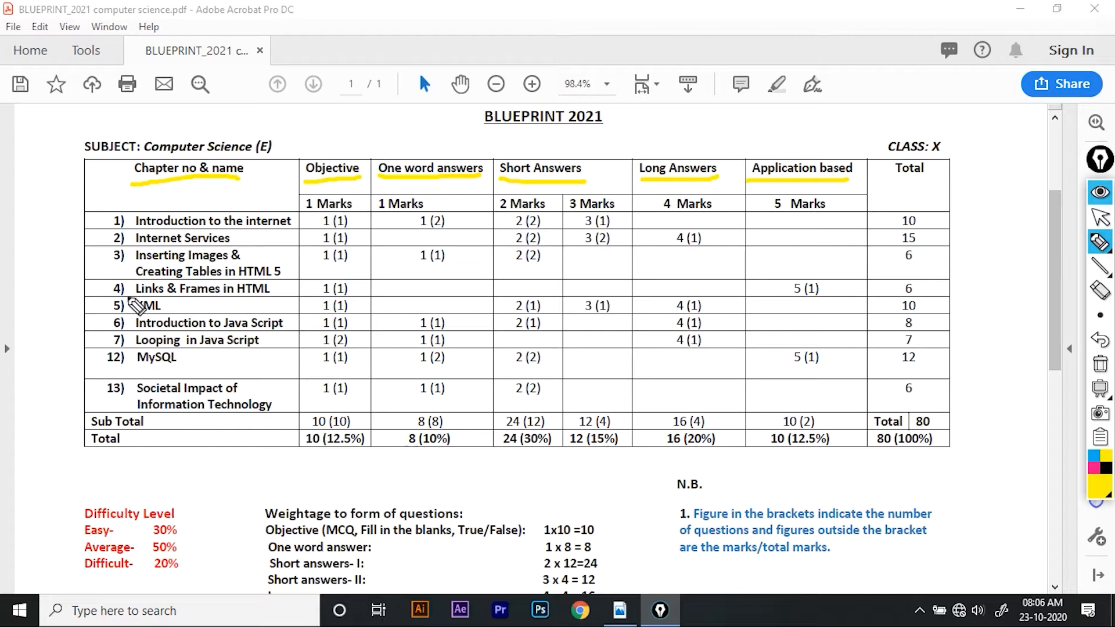
mouse_move(118, 329)
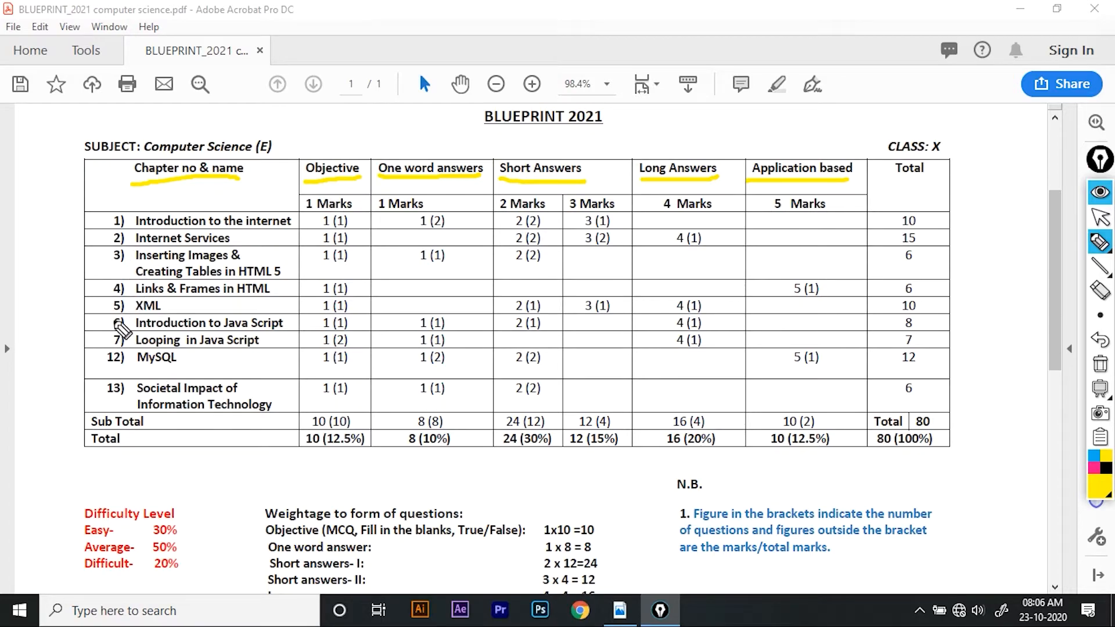
mouse_move(348, 438)
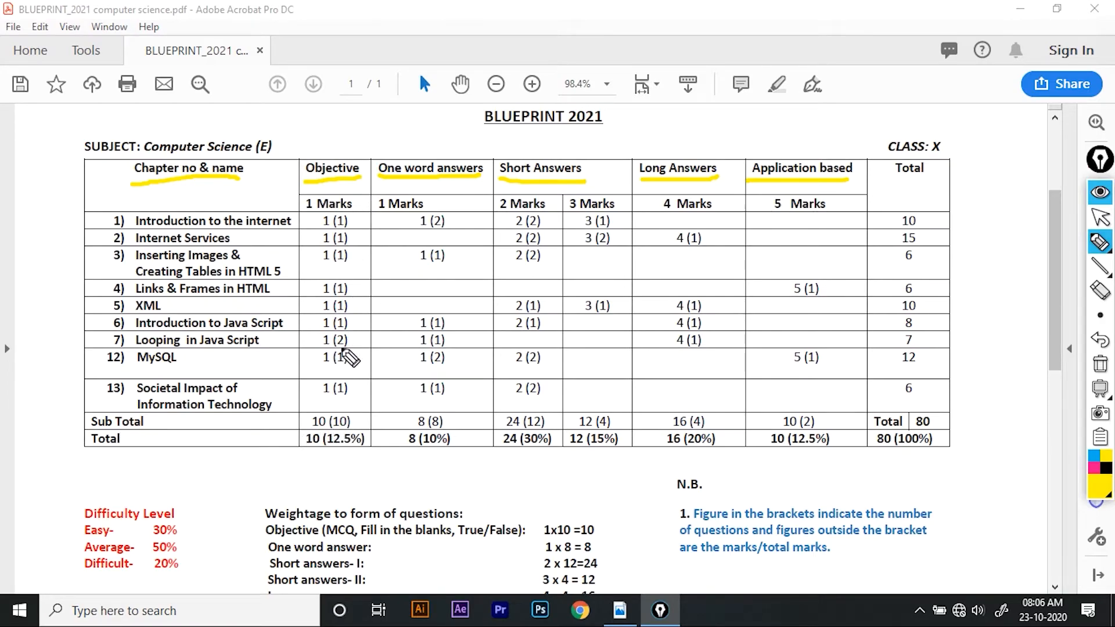
mouse_move(333, 436)
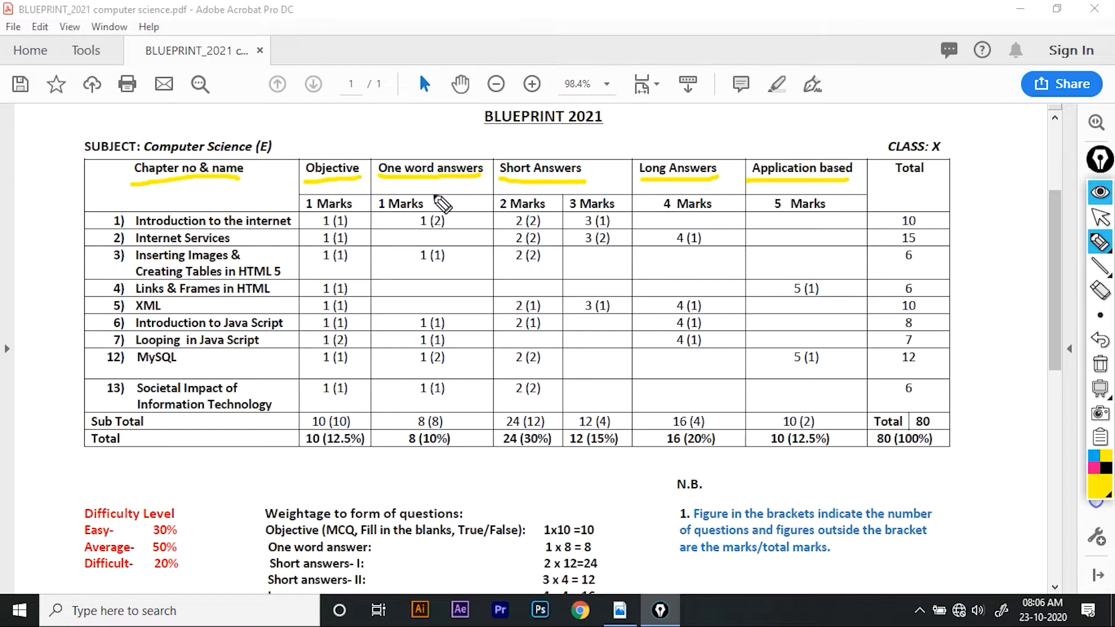
mouse_move(443, 429)
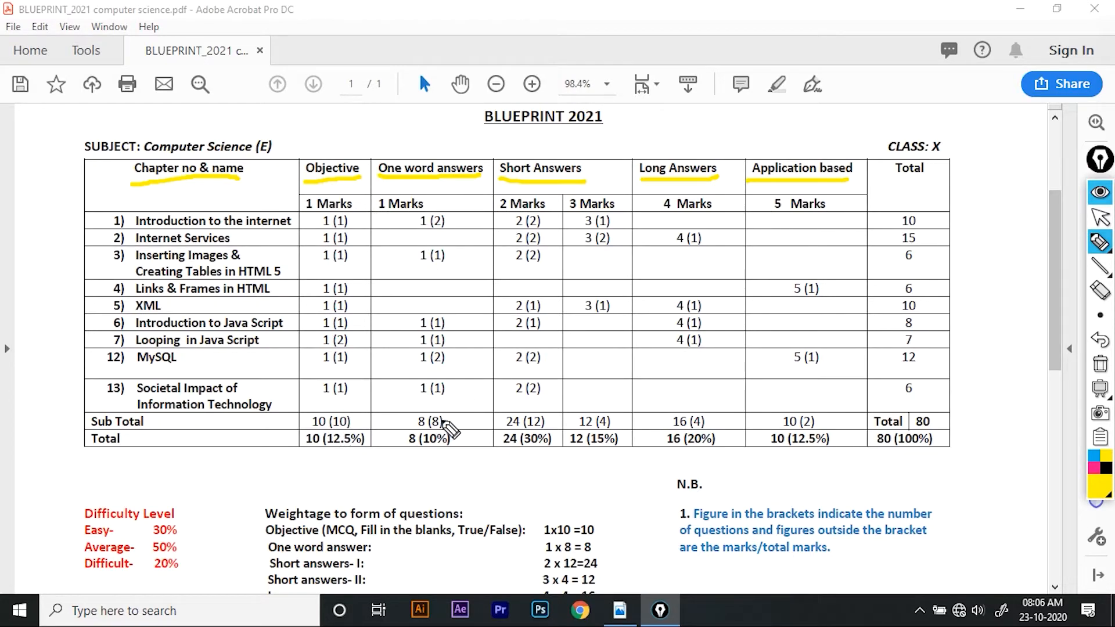
mouse_move(402, 446)
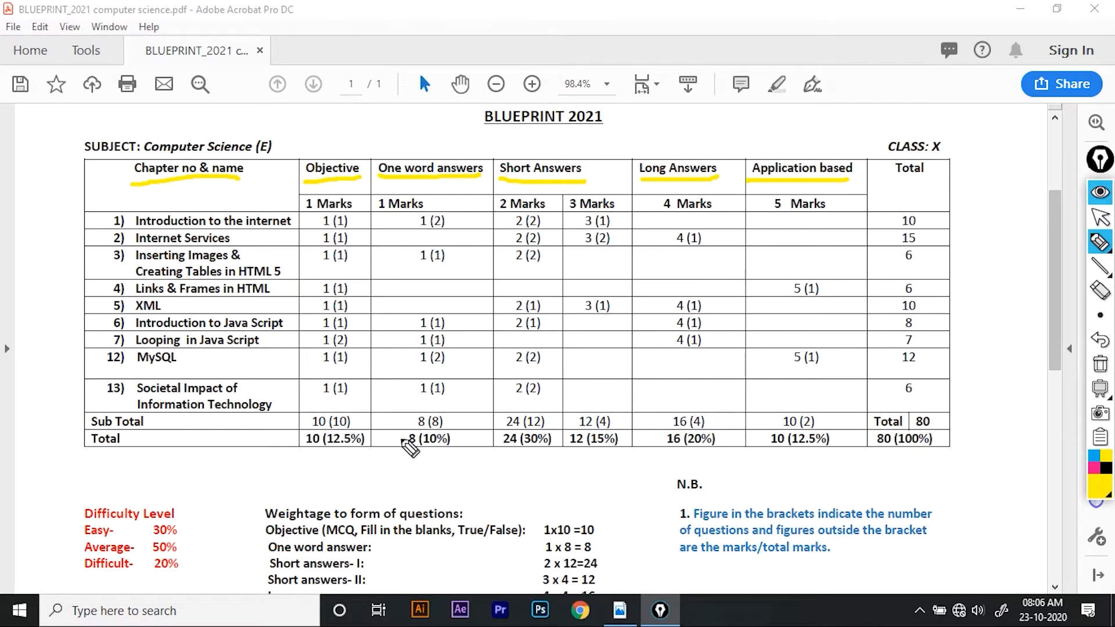
mouse_move(579, 225)
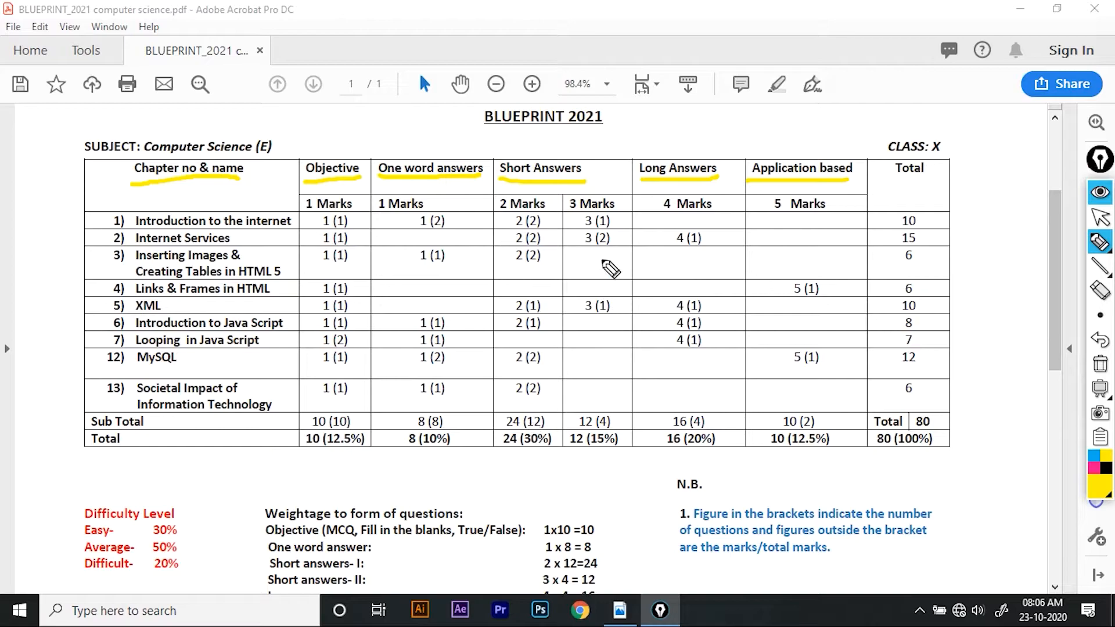
mouse_move(603, 434)
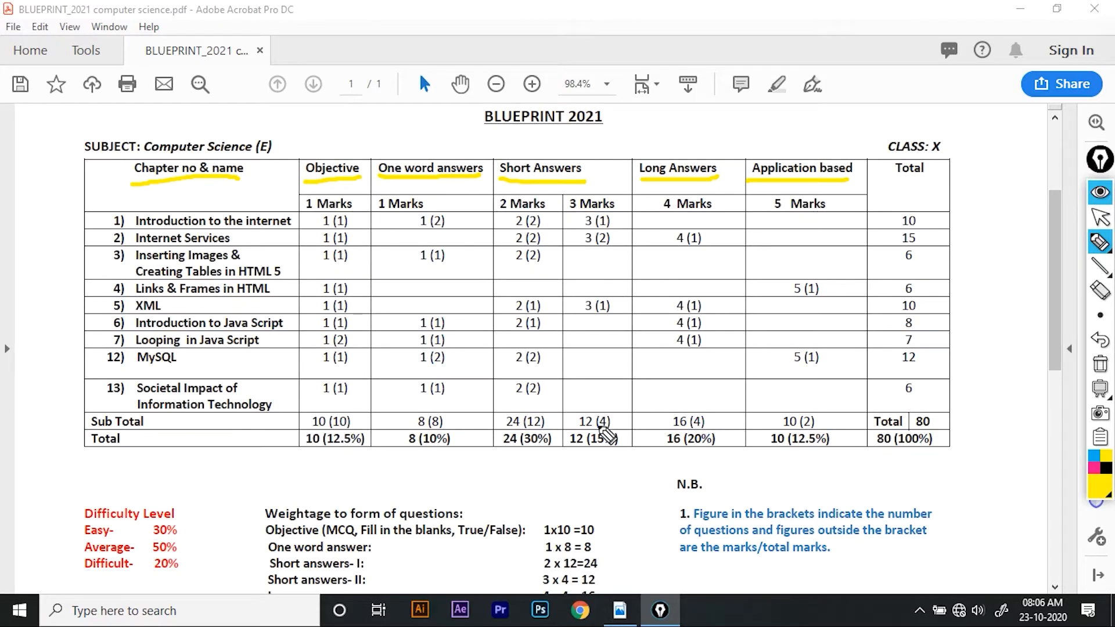
mouse_move(692, 186)
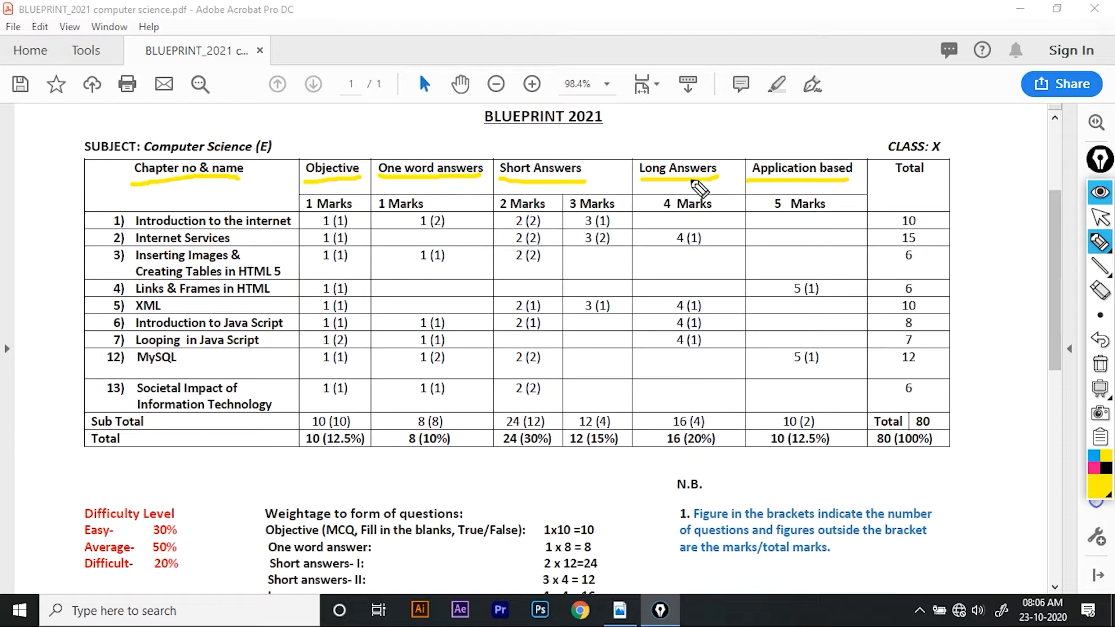
mouse_move(699, 437)
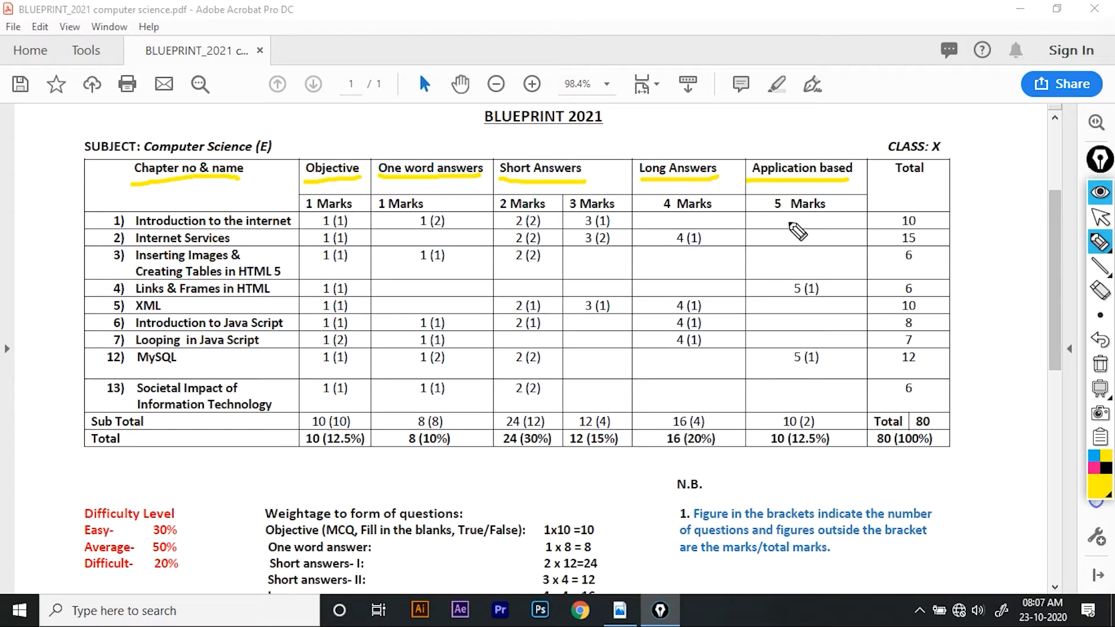
mouse_move(797, 435)
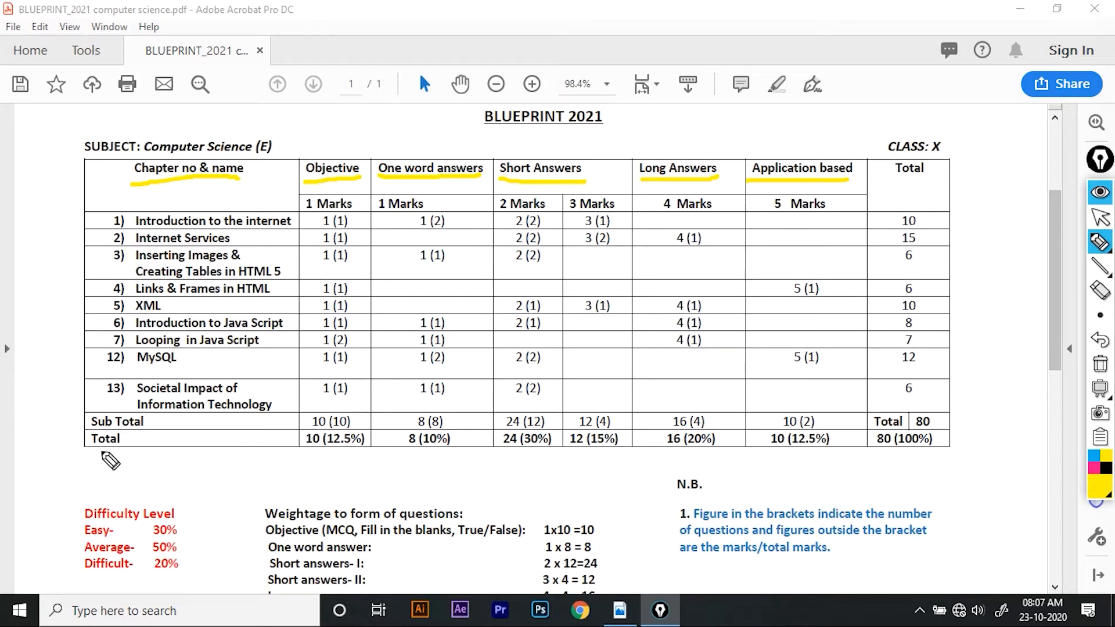
mouse_move(778, 425)
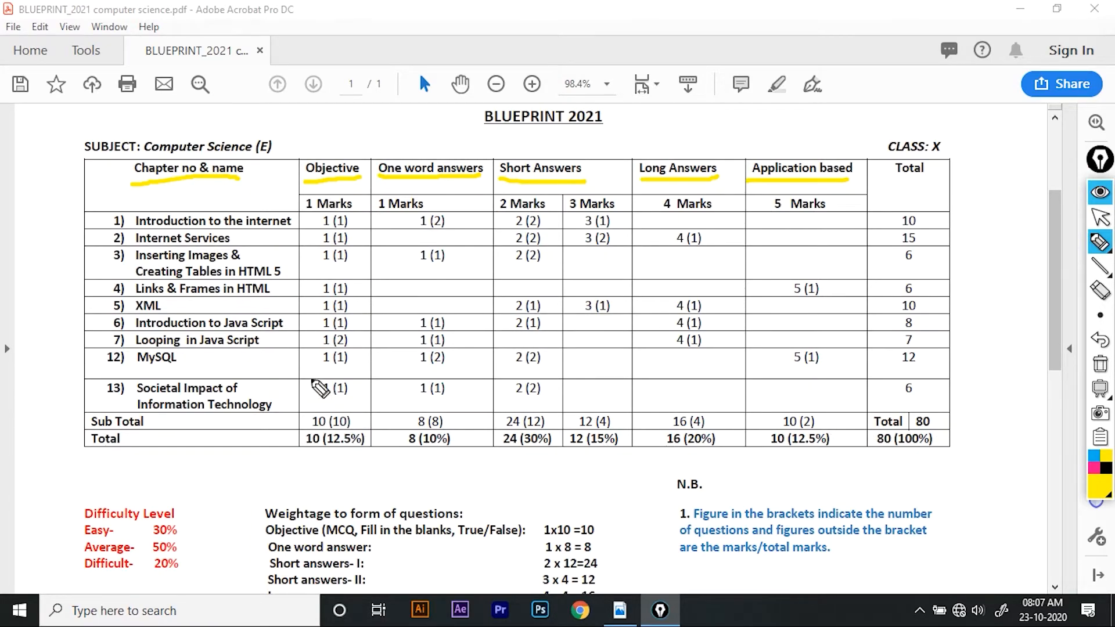
mouse_move(651, 450)
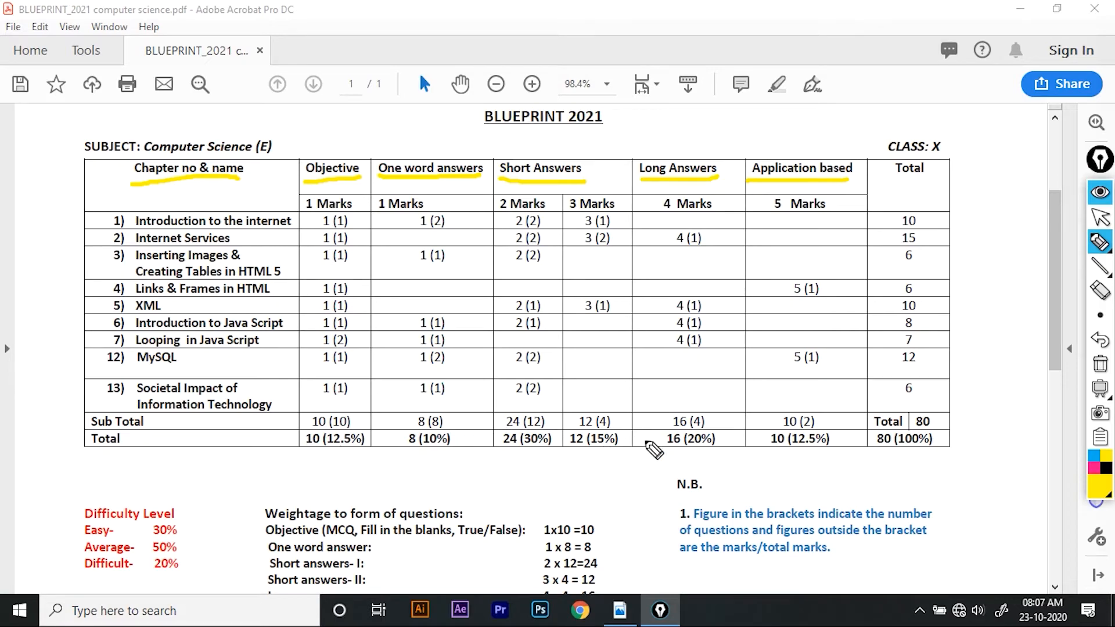
mouse_move(448, 419)
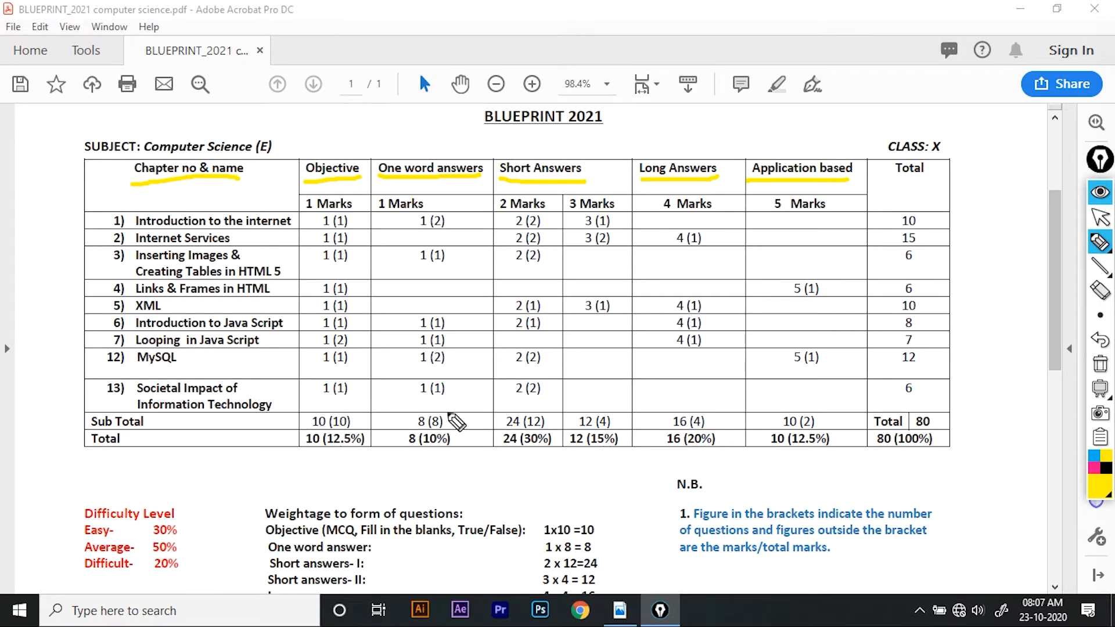
mouse_move(614, 459)
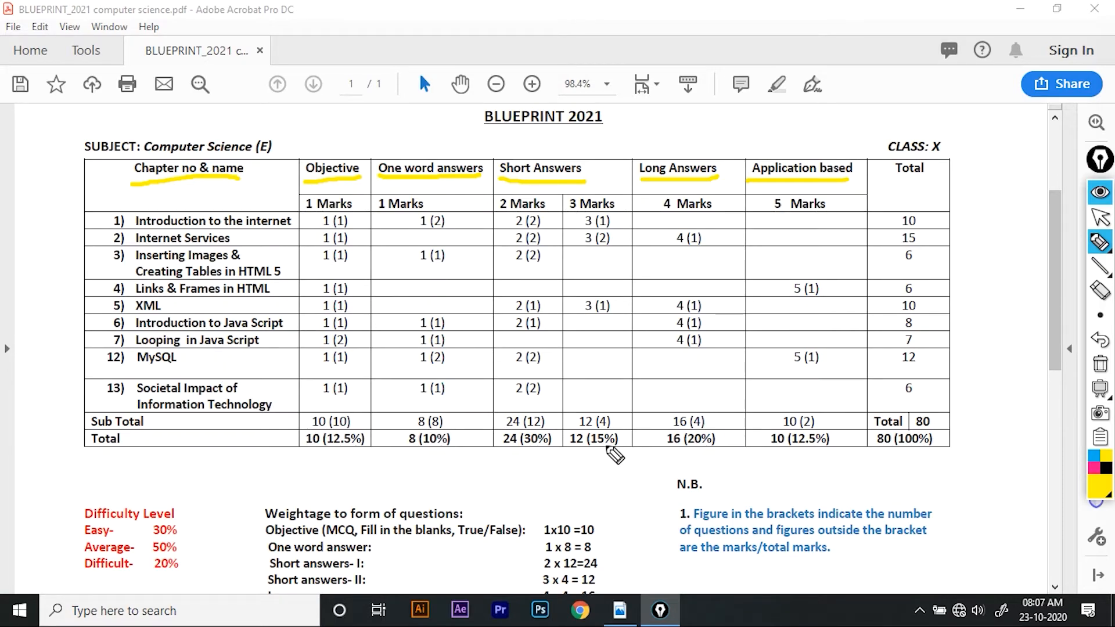
mouse_move(640, 457)
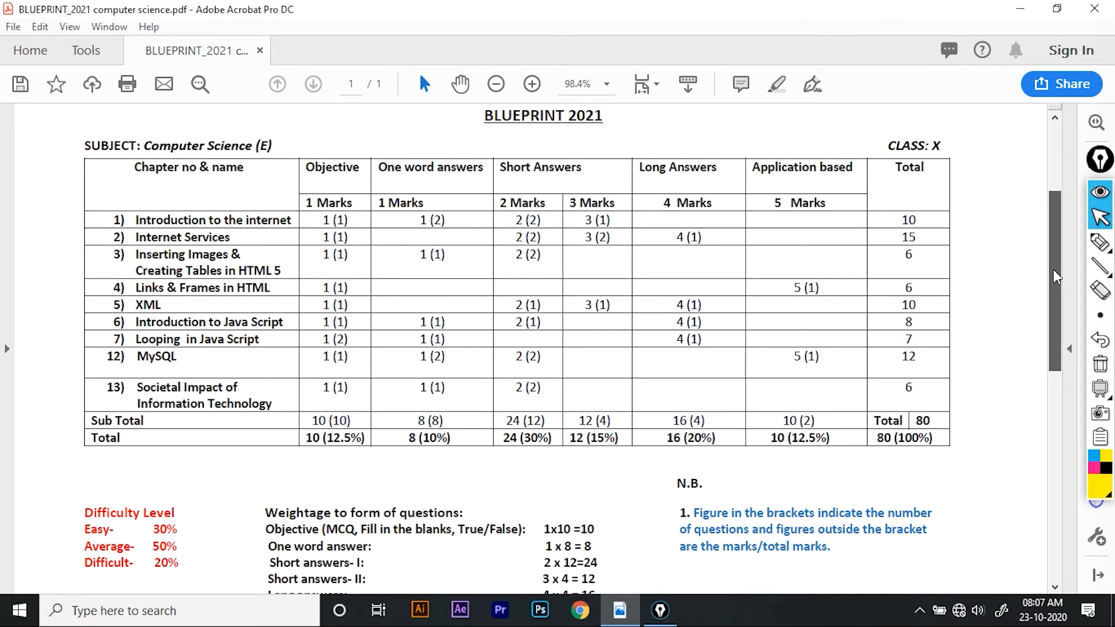
scroll(down, 3)
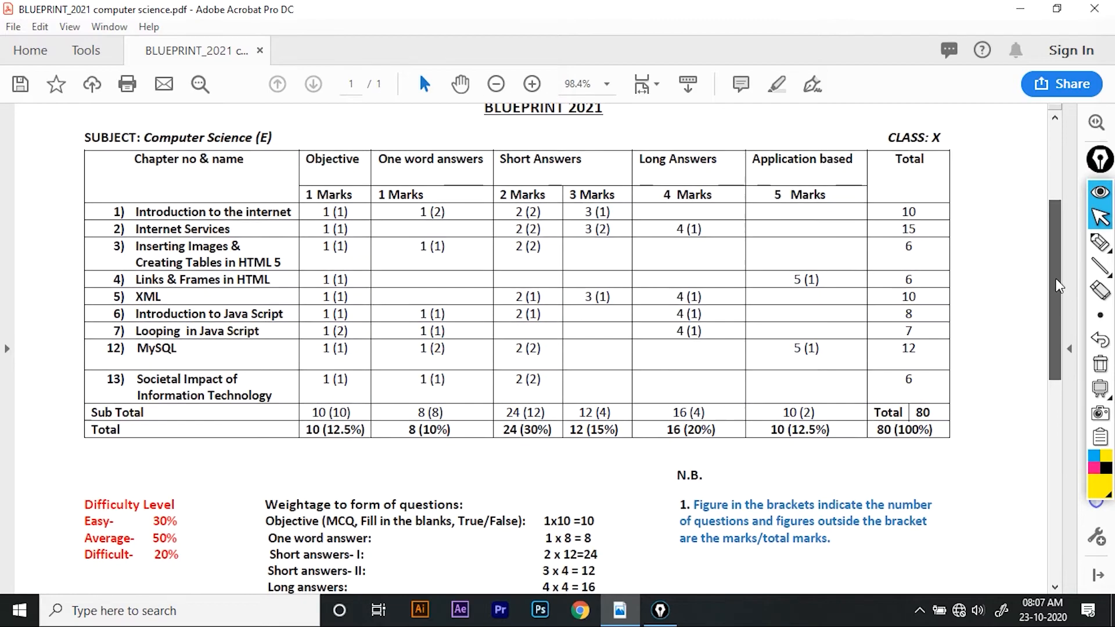
scroll(down, 3)
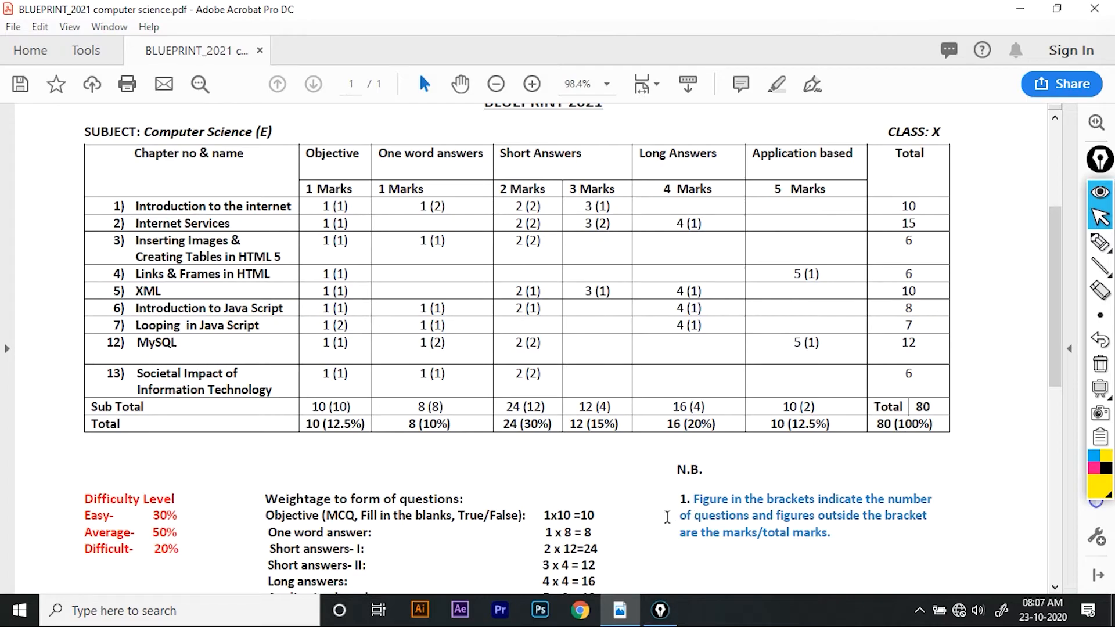
mouse_move(397, 464)
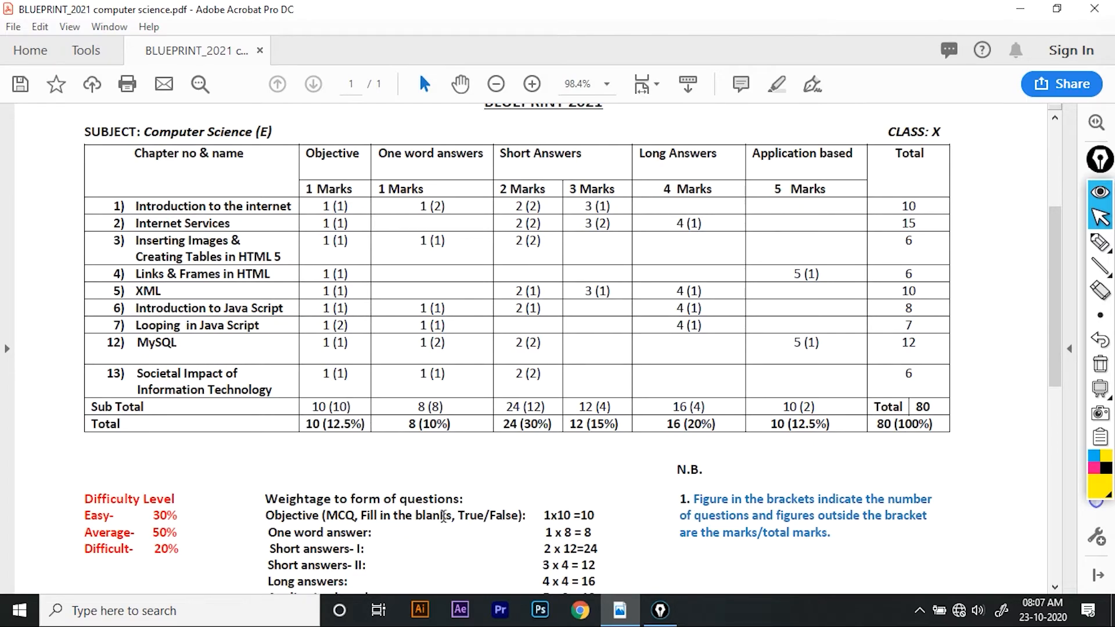
mouse_move(465, 542)
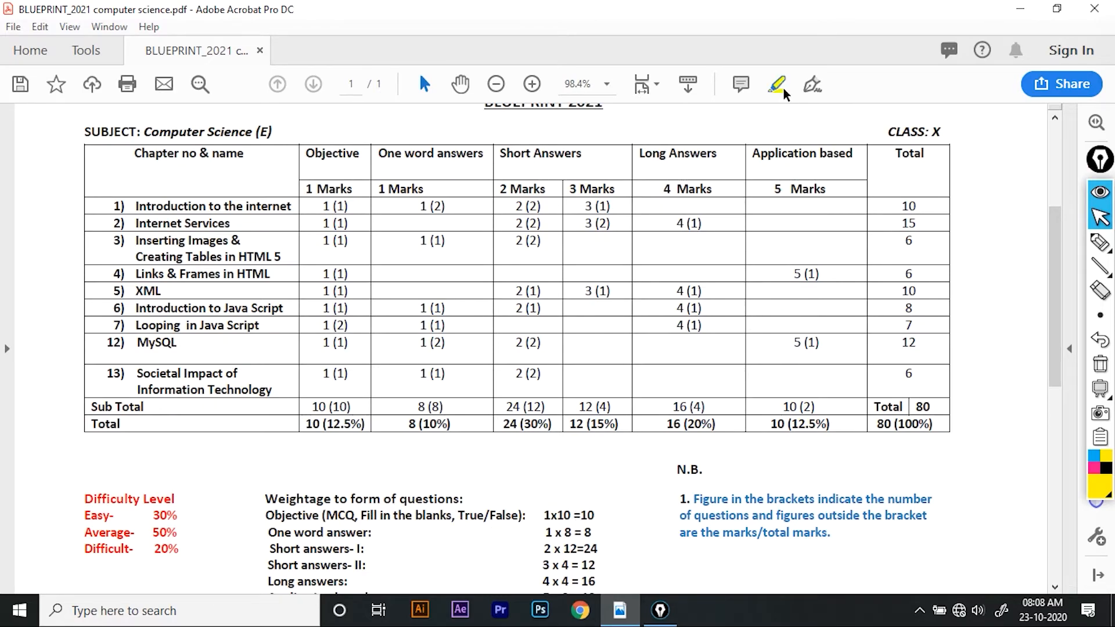
Highlight the 'Objective (MCQ, Fill in the blanks, True/False):' line in yellow.
click(775, 84)
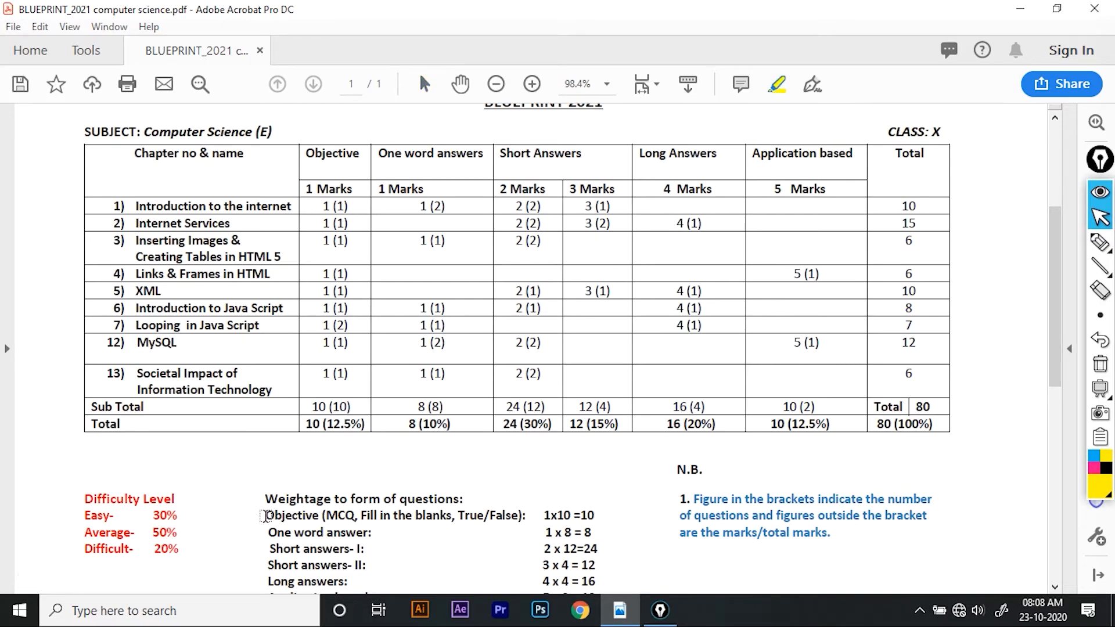
drag(264, 515, 527, 515)
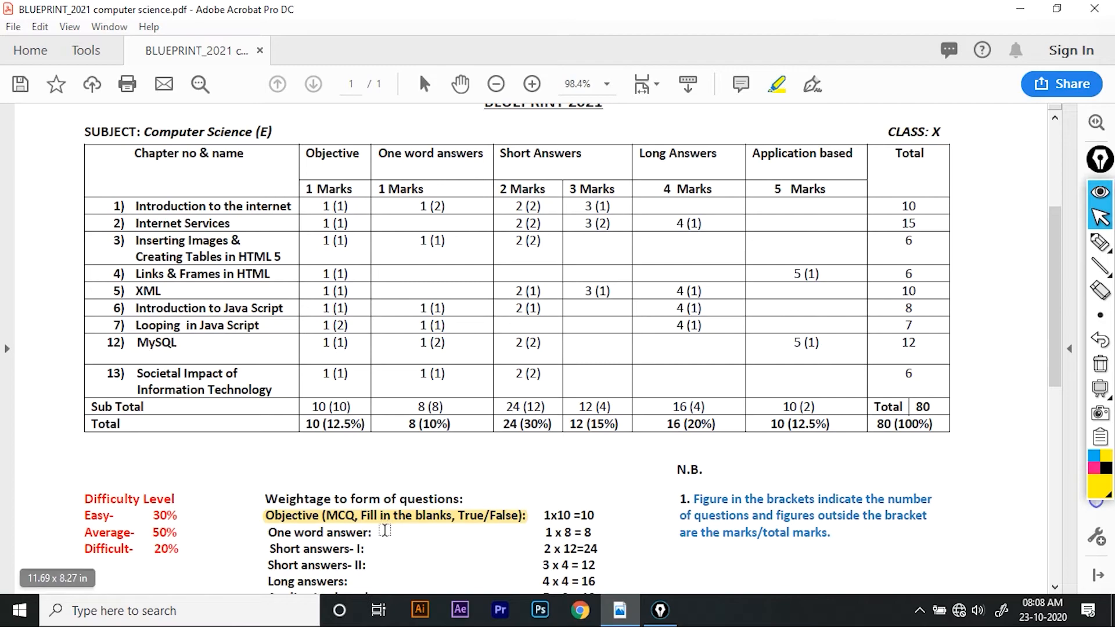
mouse_move(386, 527)
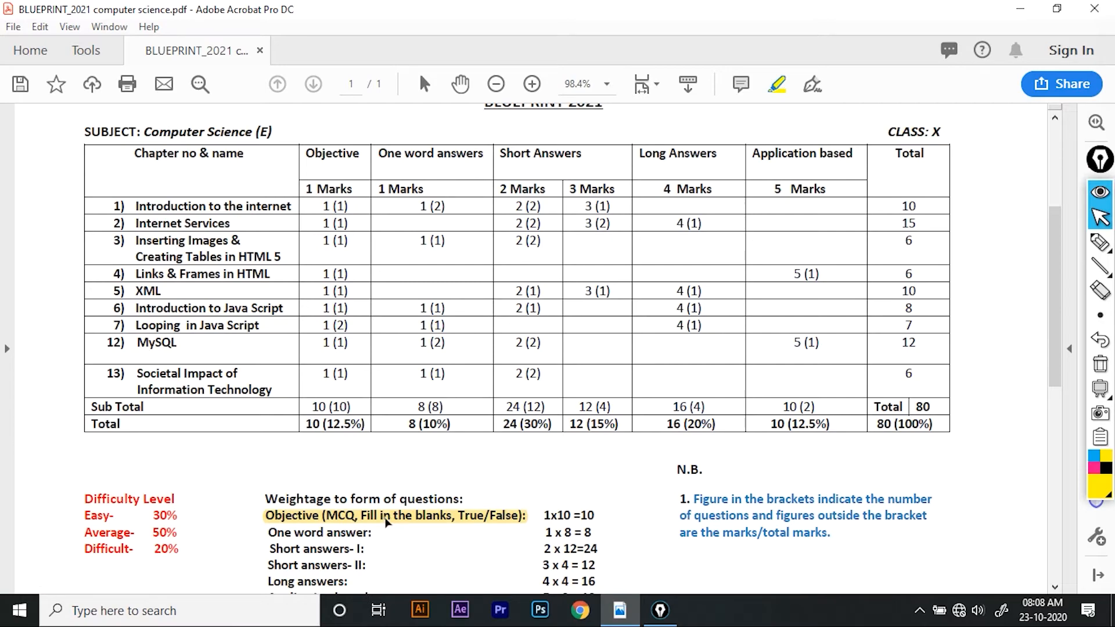
mouse_move(441, 527)
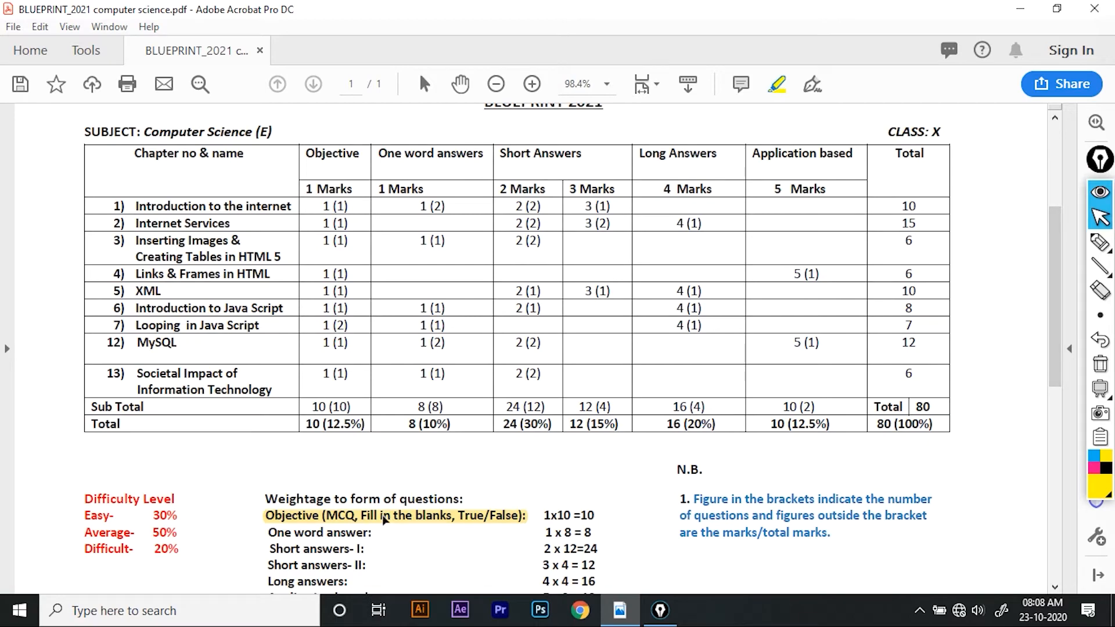
scroll(down, 3)
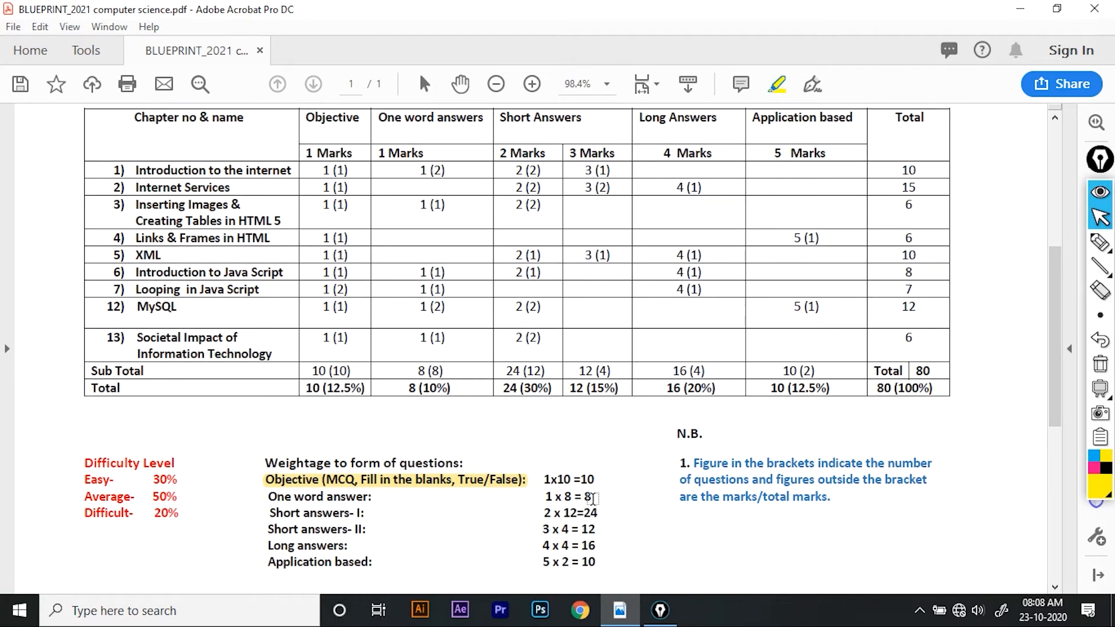
scroll(down, 3)
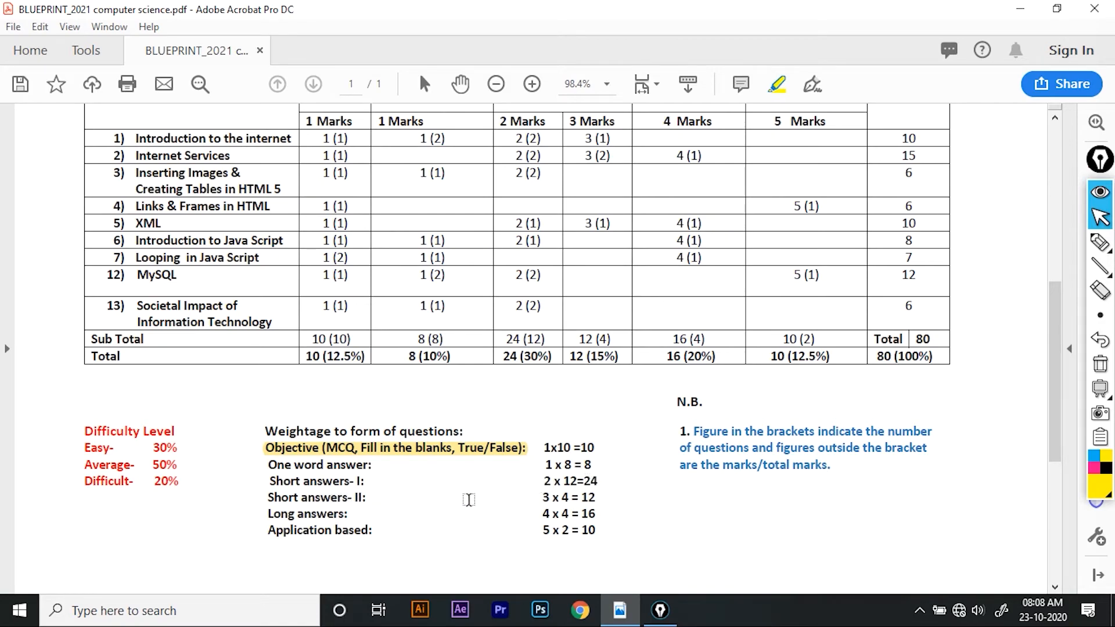
mouse_move(573, 498)
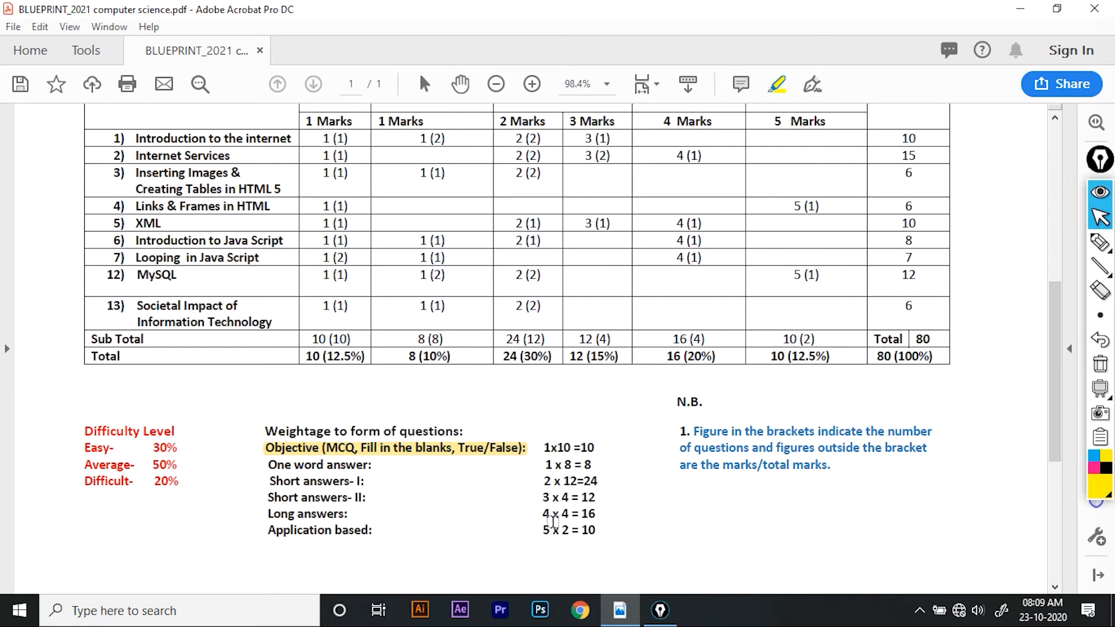
mouse_move(490, 522)
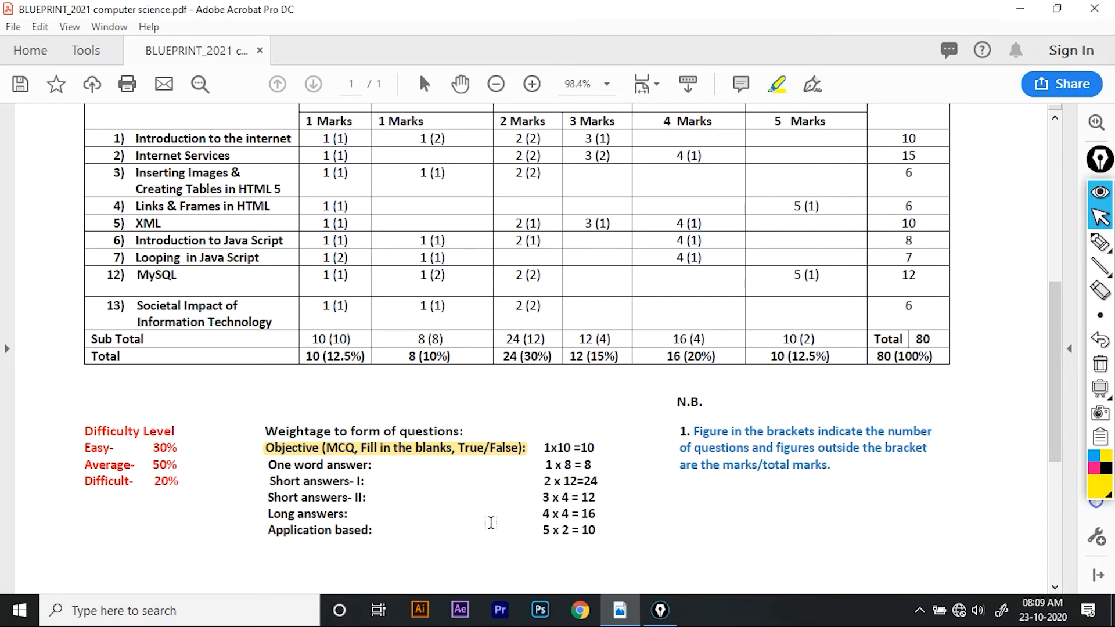
mouse_move(571, 539)
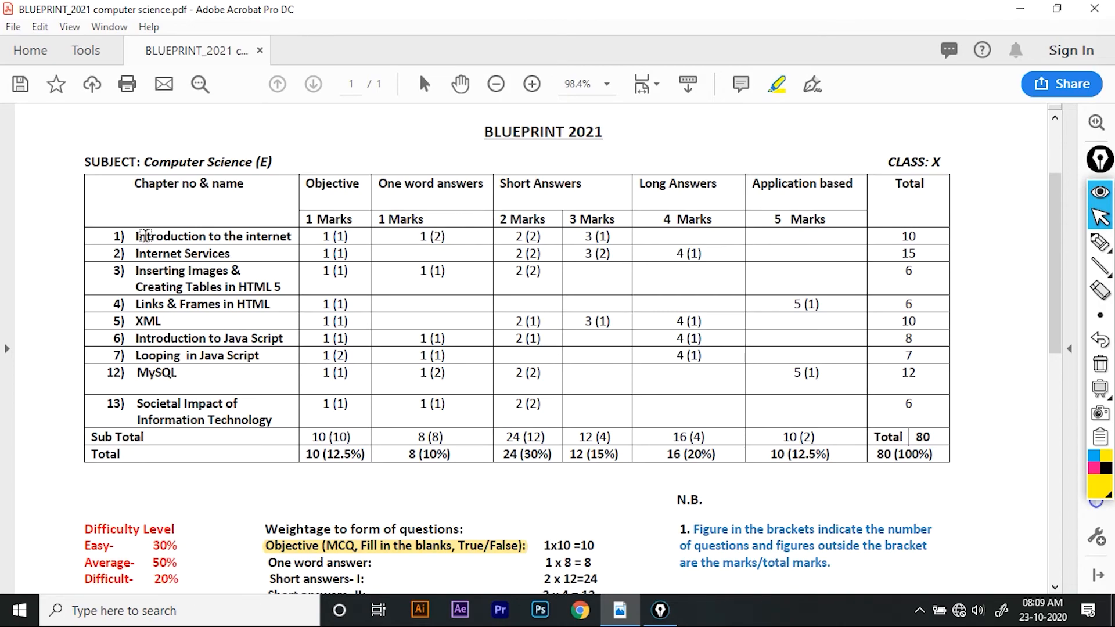
mouse_move(876, 349)
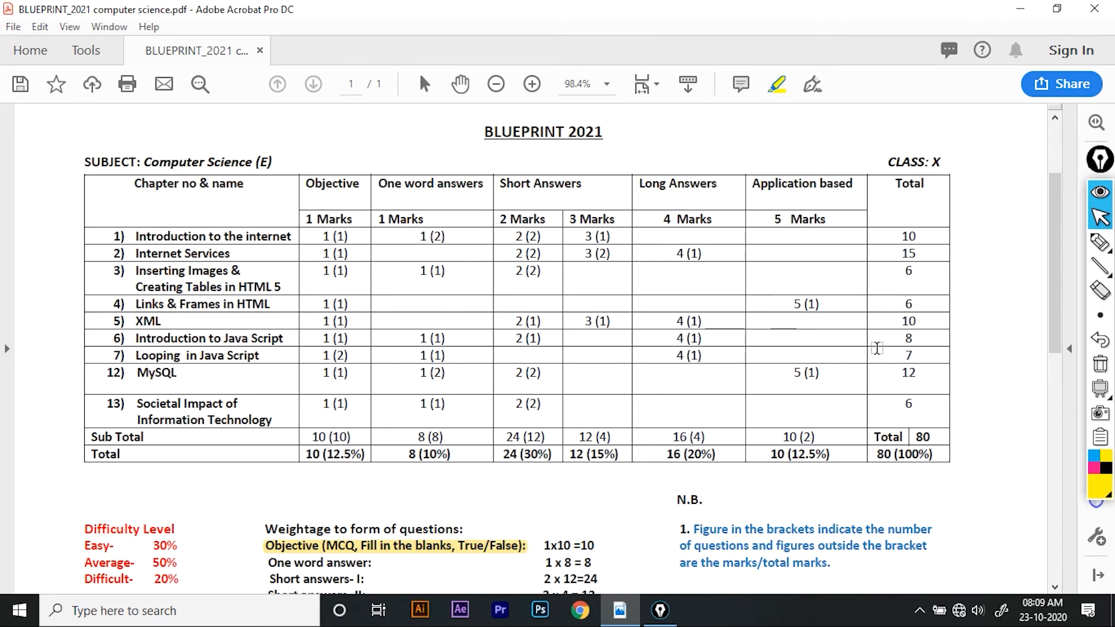
mouse_move(273, 338)
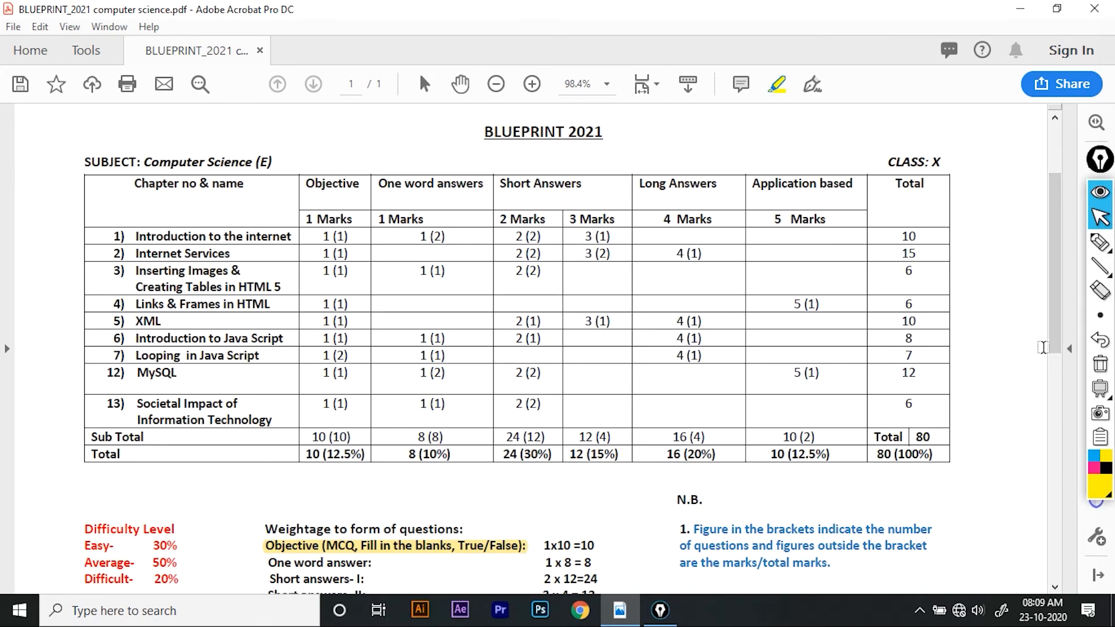
scroll(down, 3)
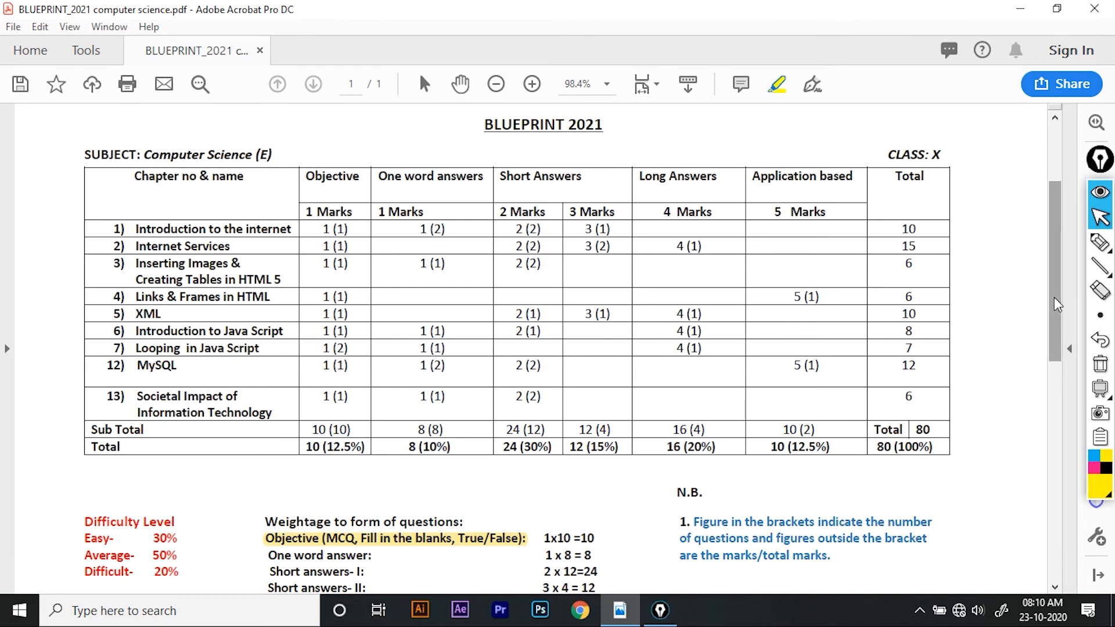
mouse_move(975, 275)
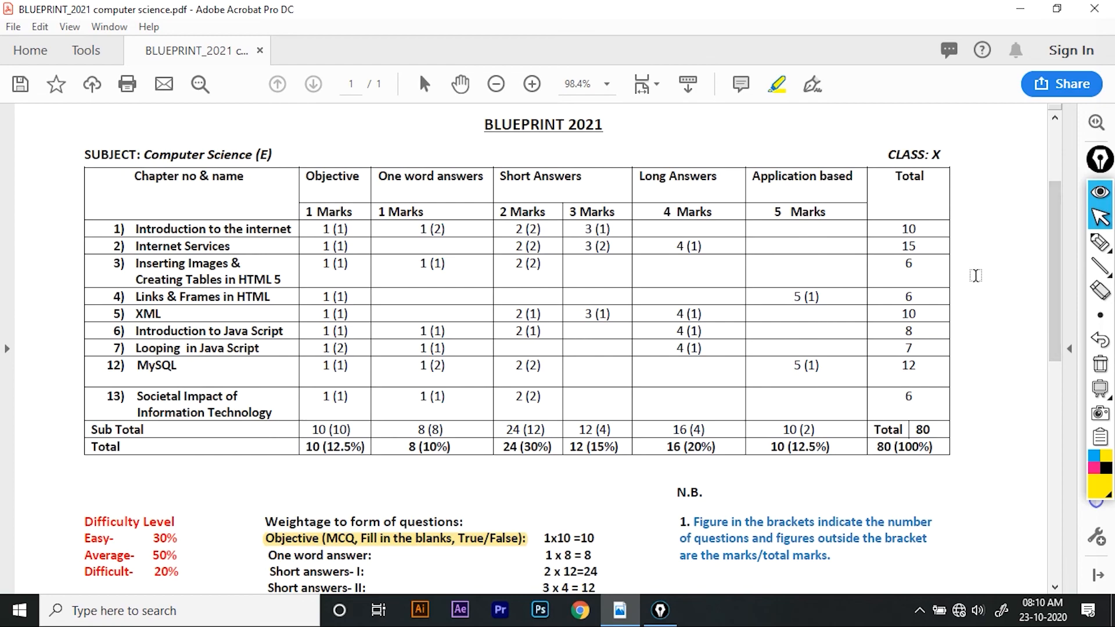